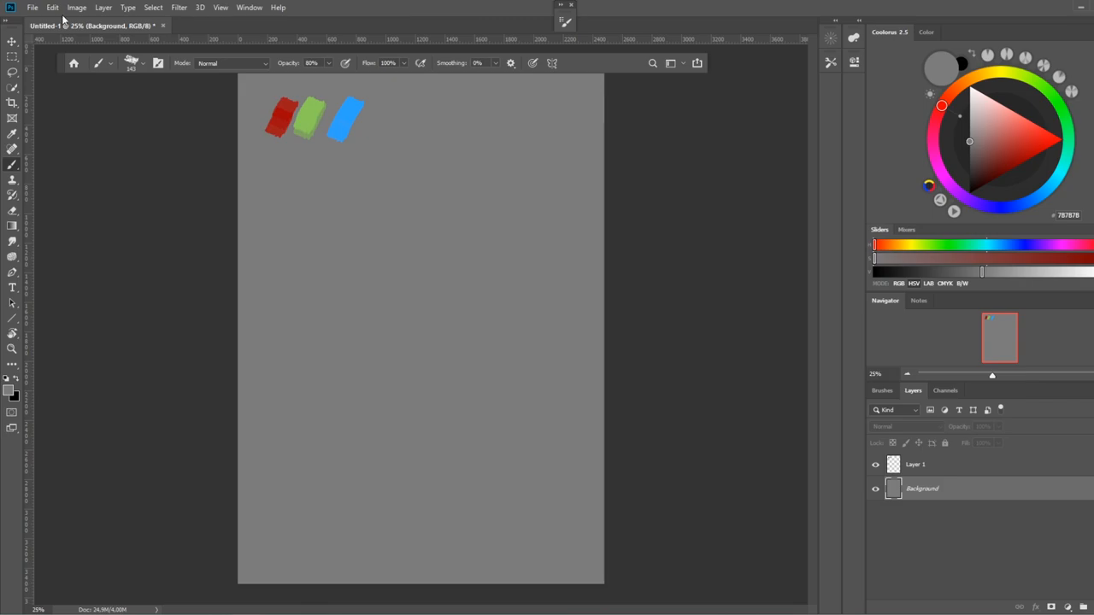
- Adjust the Blend RGB Colors Using Gamma option in Color Settings and confirm
{"action": "left_click", "coordinate": [53, 7]}
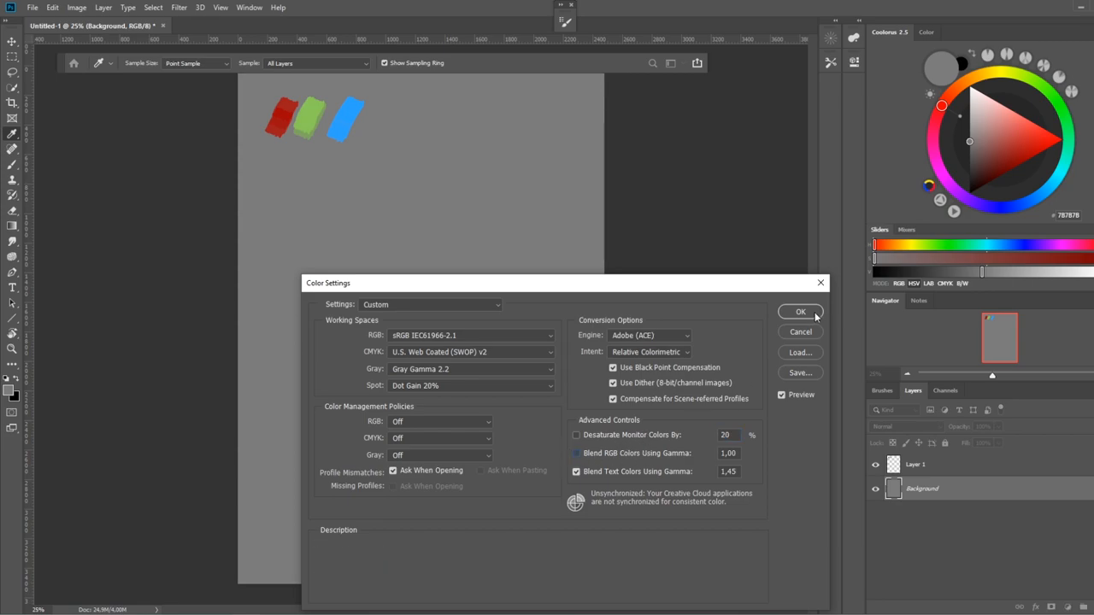
{"action": "left_click", "coordinate": [800, 311]}
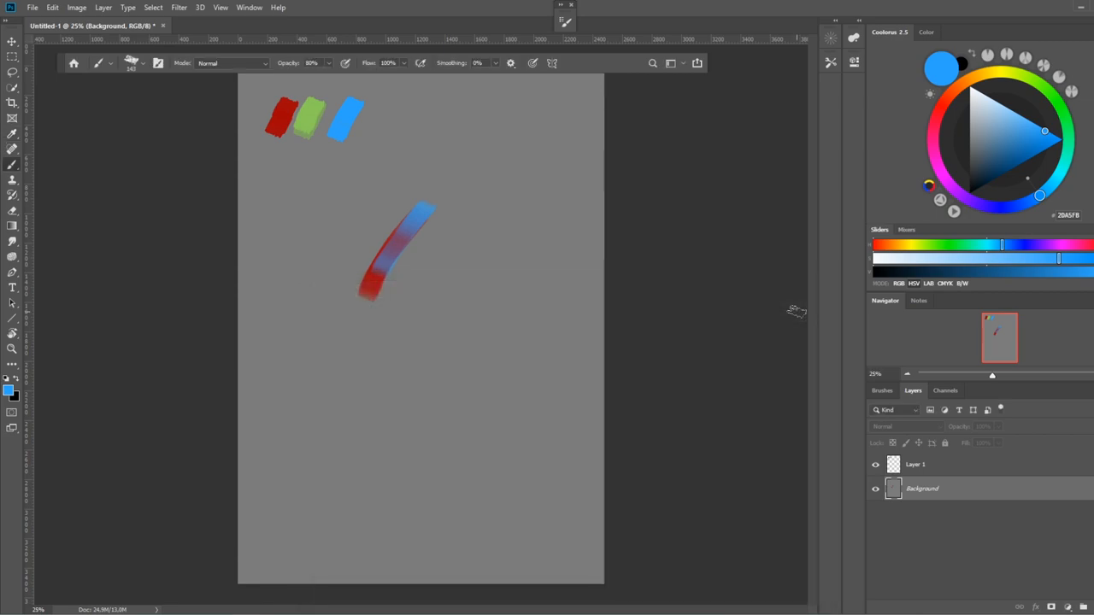
- Remove the red-to-blue test stroke, leaving only the three swatches
{"action": "left_click", "coordinate": [1029, 159]}
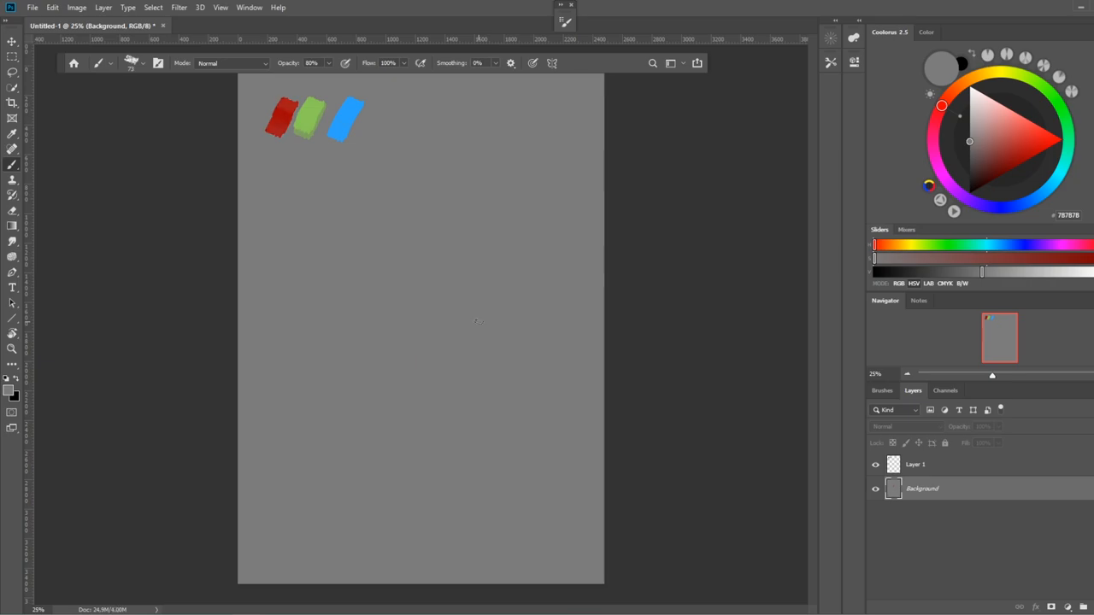
{"action": "mouse_move", "coordinate": [637, 151]}
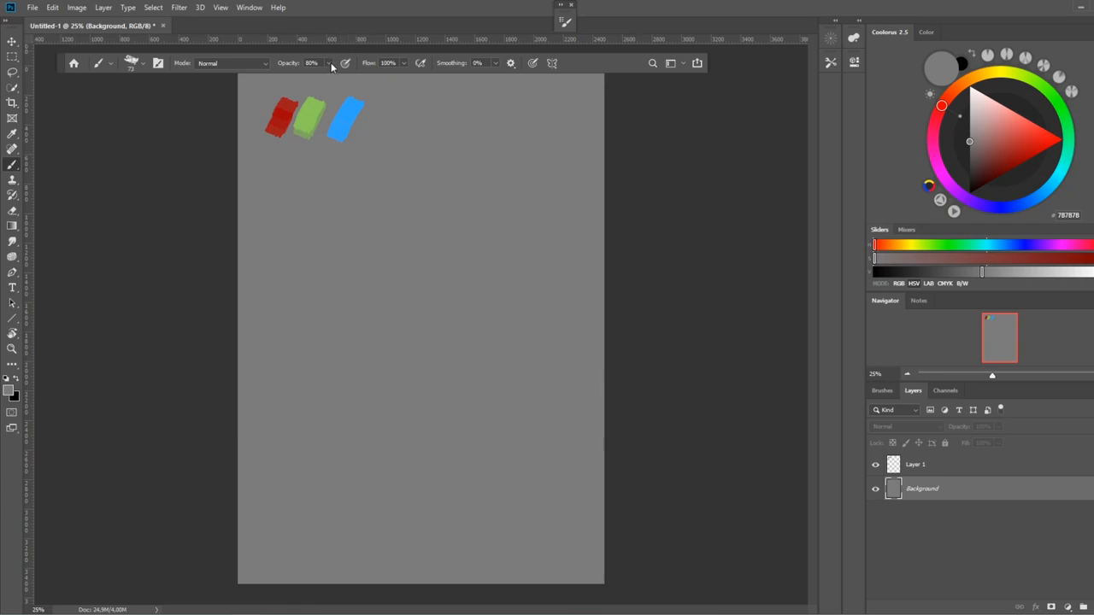
- At 100% opacity, paint two red strokes and blend blue into each one's upper end
{"action": "left_click", "coordinate": [312, 62]}
{"action": "type", "text": "100"}
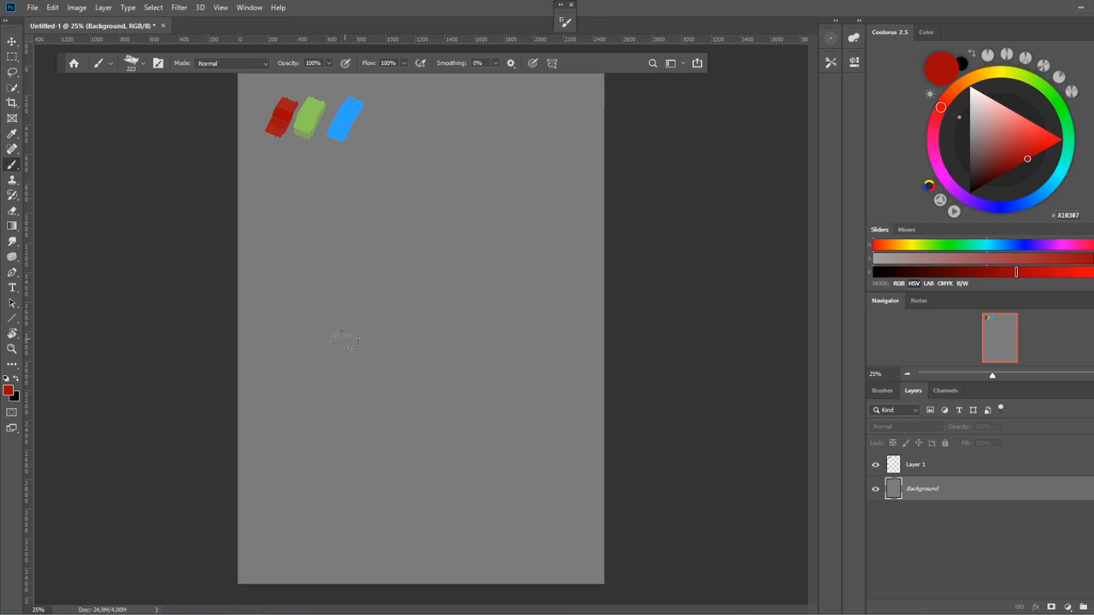
{"action": "left_click_drag", "start_coordinate": [393, 239], "coordinate": [342, 350]}
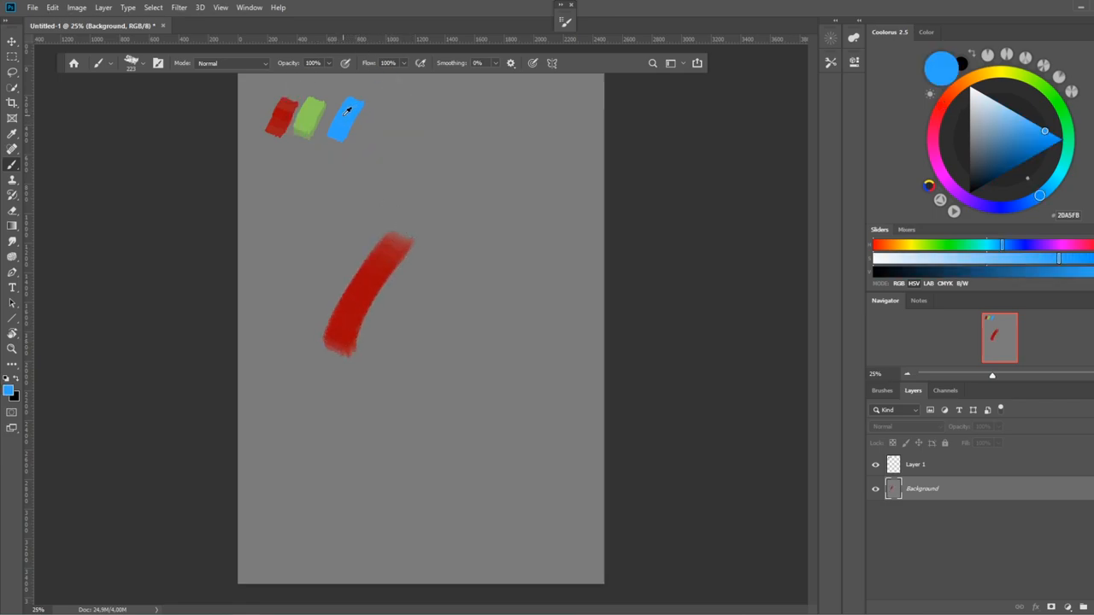
{"action": "left_click_drag", "start_coordinate": [401, 244], "coordinate": [355, 307]}
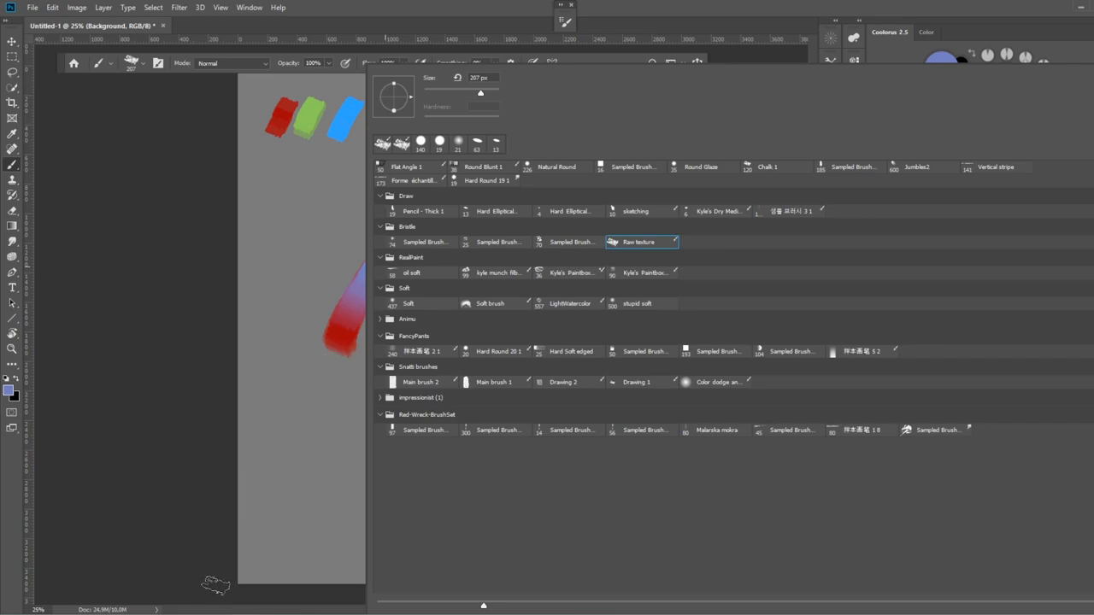
{"action": "mouse_move", "coordinate": [825, 88]}
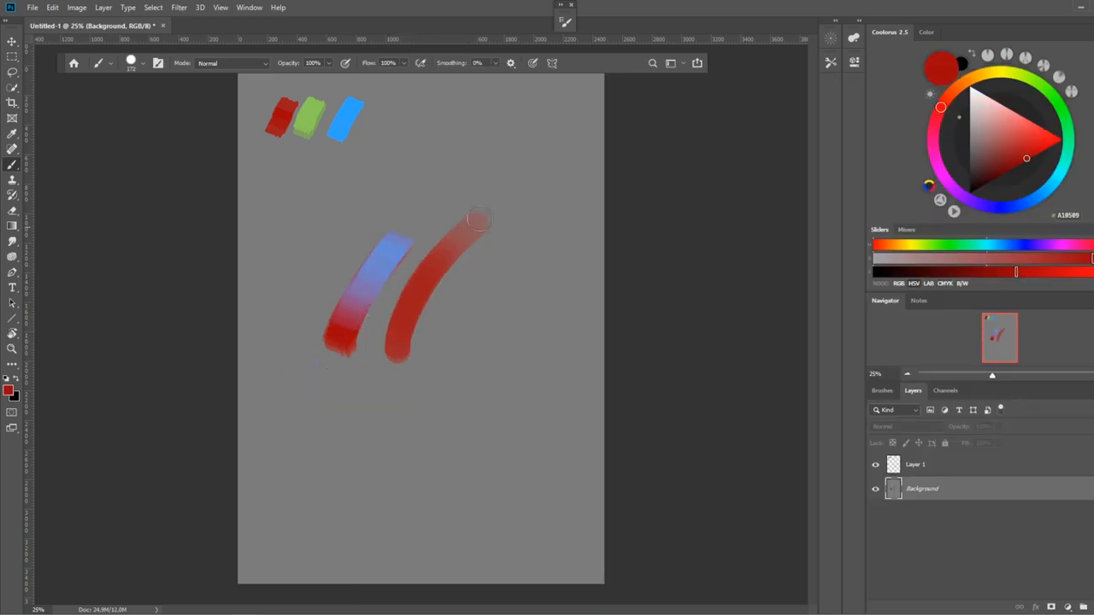
{"action": "left_click_drag", "start_coordinate": [466, 226], "coordinate": [492, 218]}
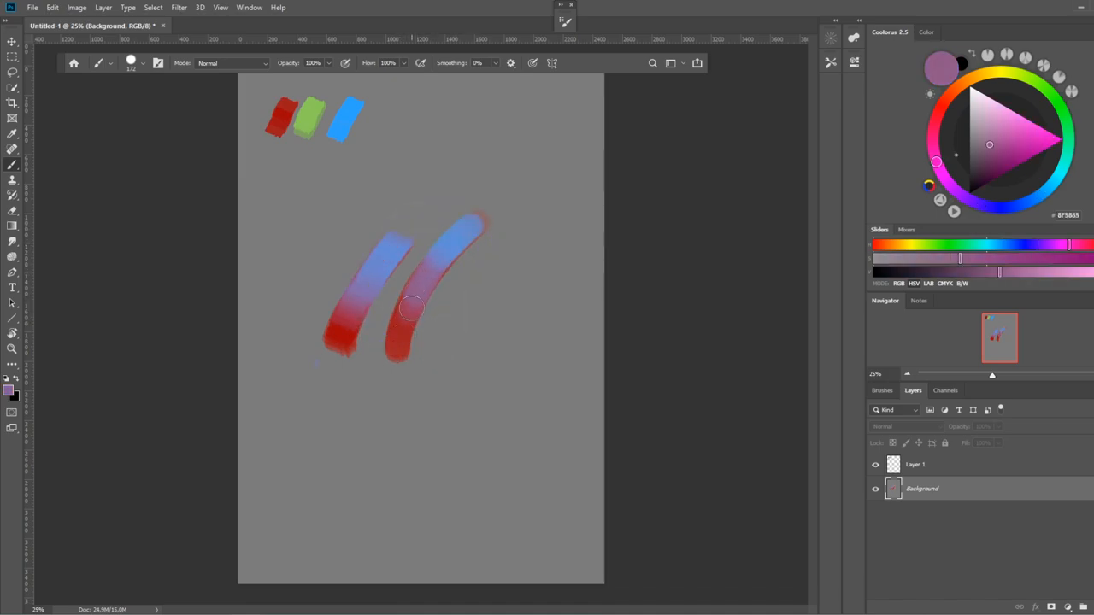
- Paint a third red-to-blue stroke with another brush preset, then clear all strokes
{"action": "left_click", "coordinate": [110, 63]}
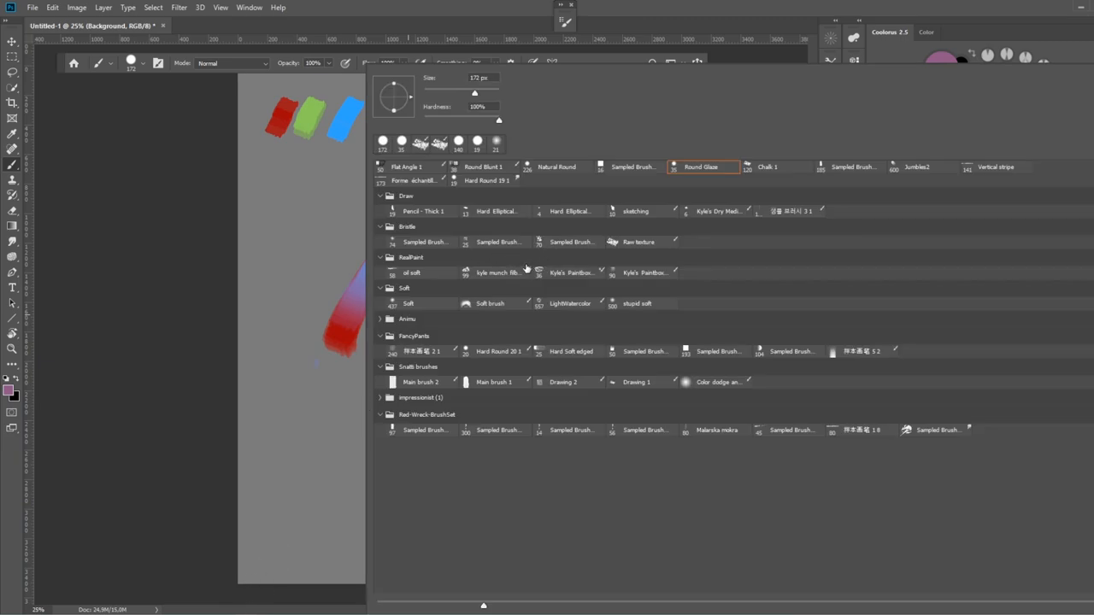
{"action": "mouse_move", "coordinate": [848, 436]}
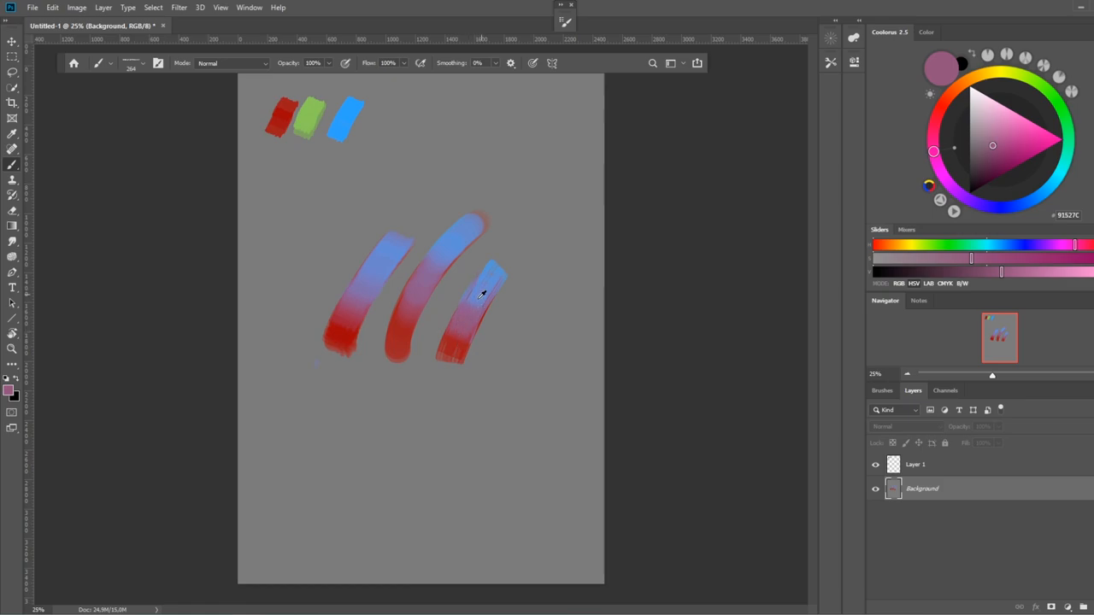
{"action": "left_click", "coordinate": [1019, 205]}
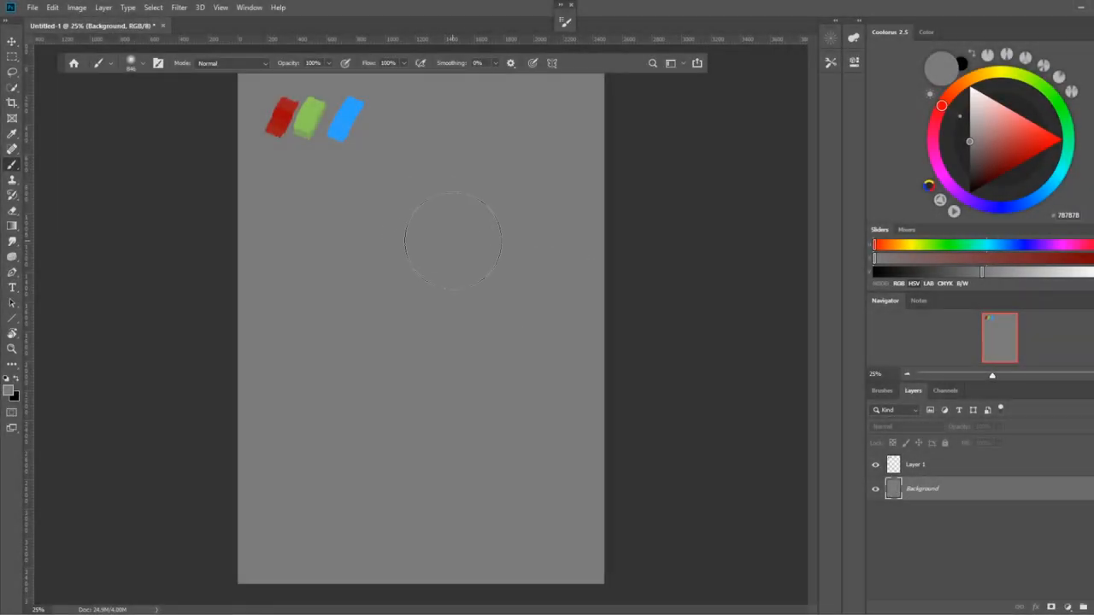
- With a large round brush, paint a red stroke and dab blue onto its top
{"action": "left_click", "coordinate": [142, 62]}
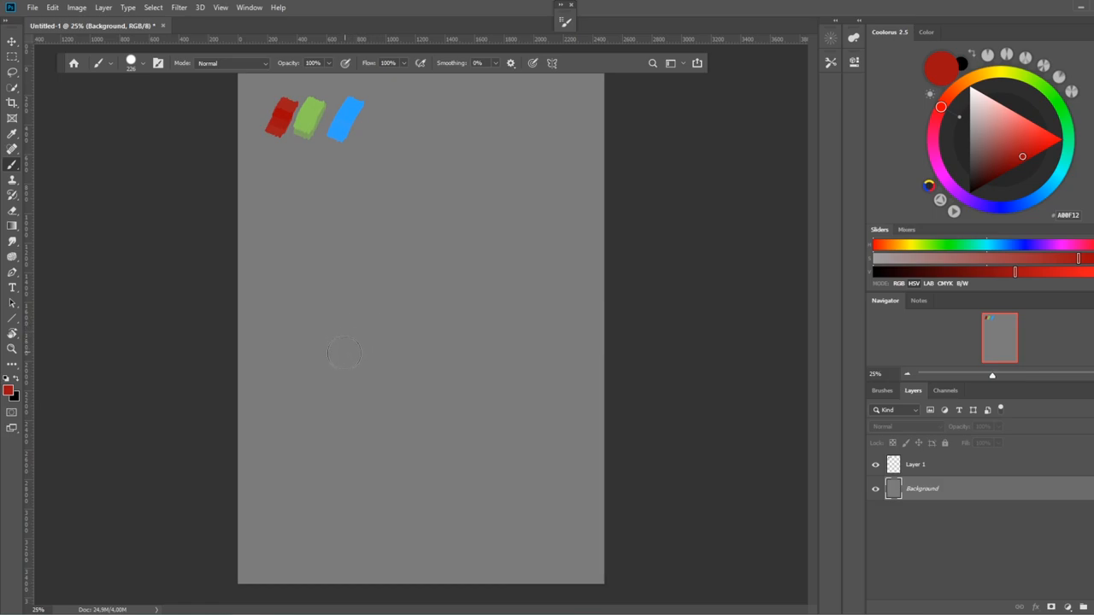
{"action": "left_click_drag", "start_coordinate": [418, 252], "coordinate": [346, 359]}
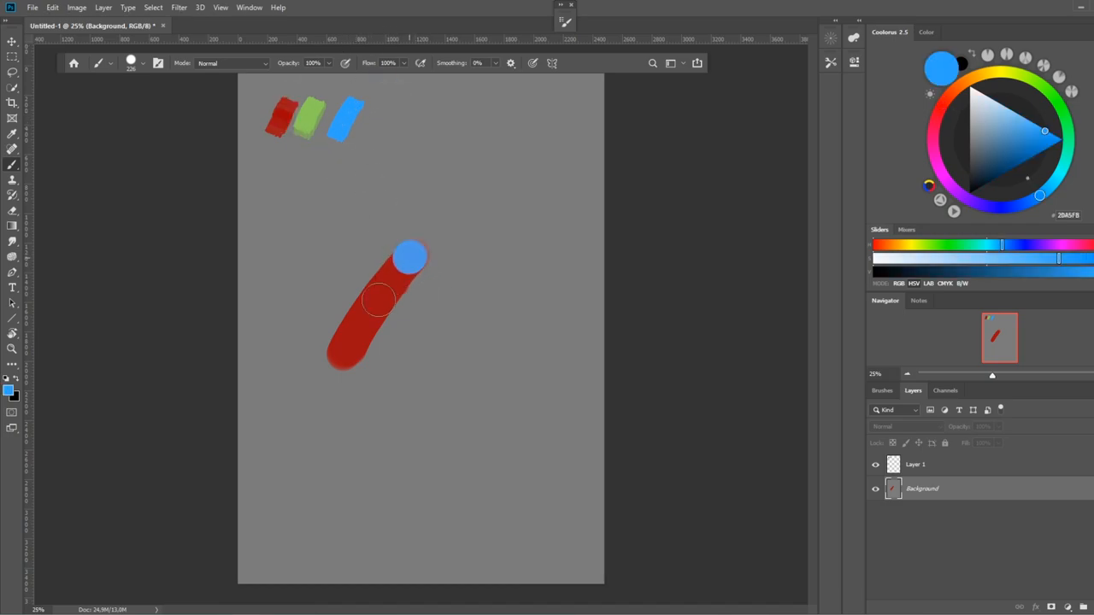
{"action": "left_click_drag", "start_coordinate": [411, 265], "coordinate": [376, 308]}
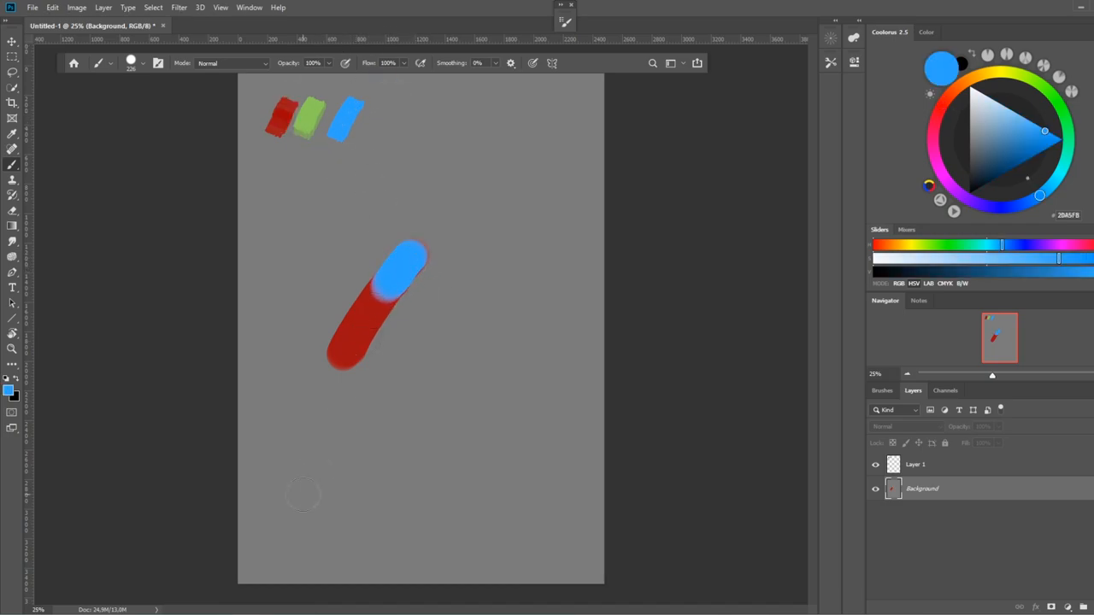
- Switch to the Smudge Tool with Finger Painting off and strength around 99%
{"action": "left_click", "coordinate": [12, 241]}
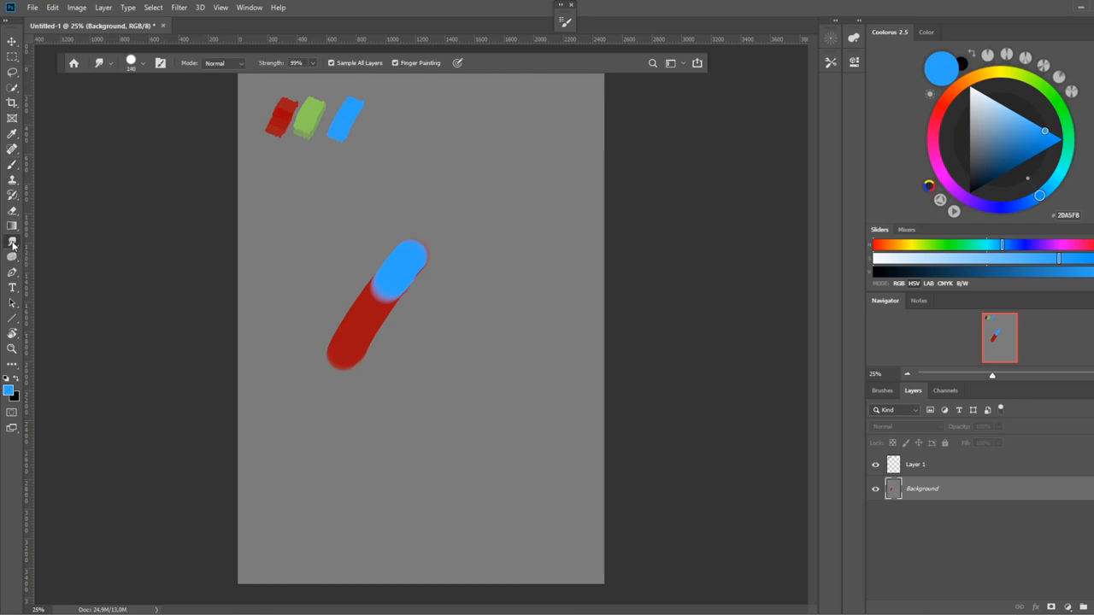
{"action": "left_click", "coordinate": [12, 243]}
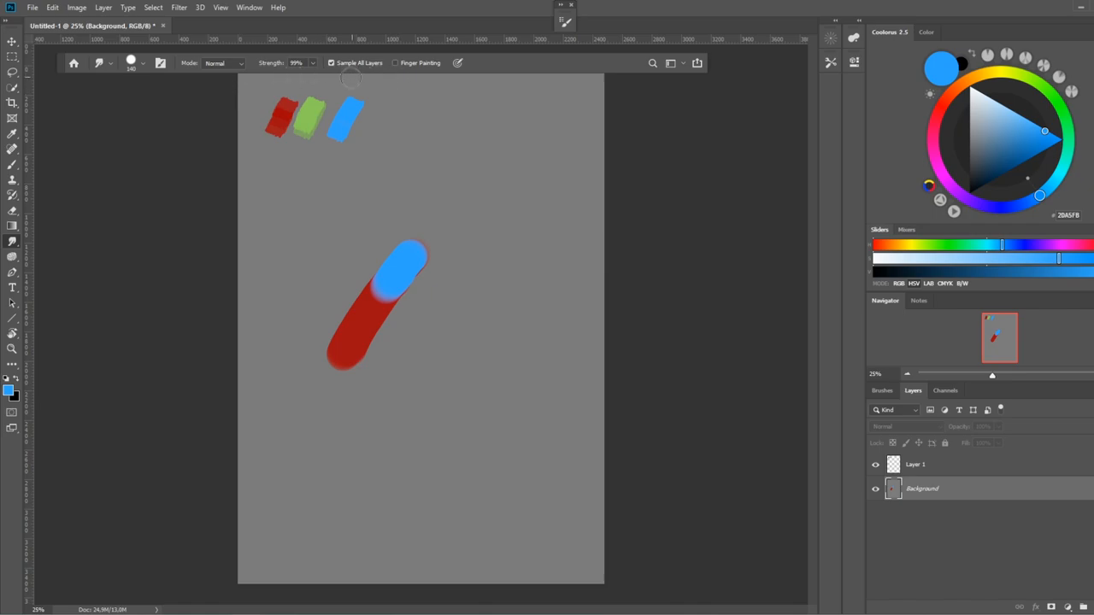
{"action": "left_click", "coordinate": [223, 62]}
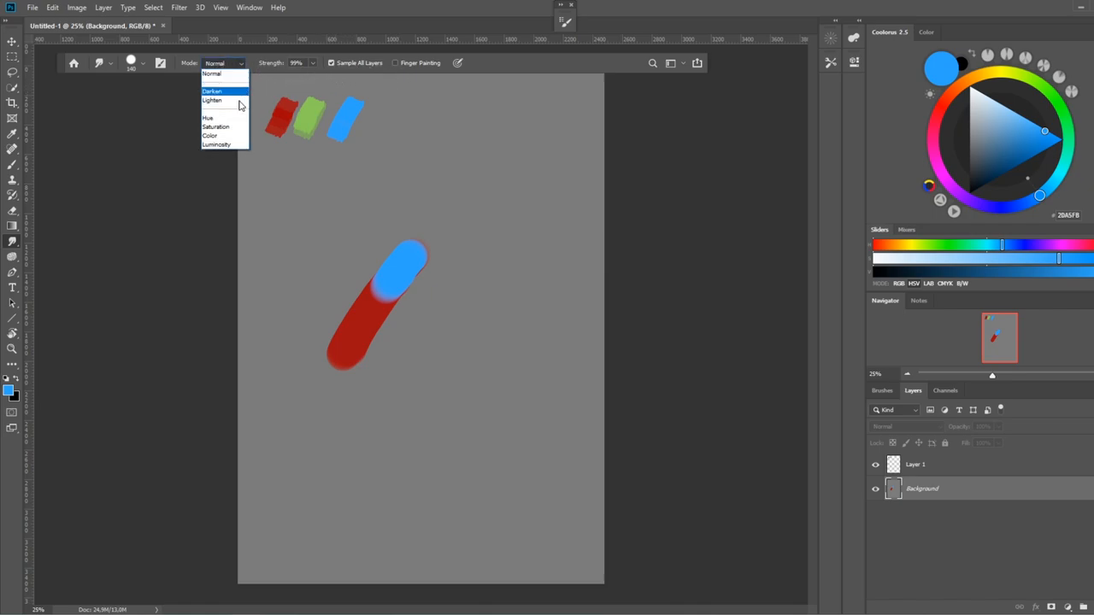
{"action": "mouse_move", "coordinate": [240, 126]}
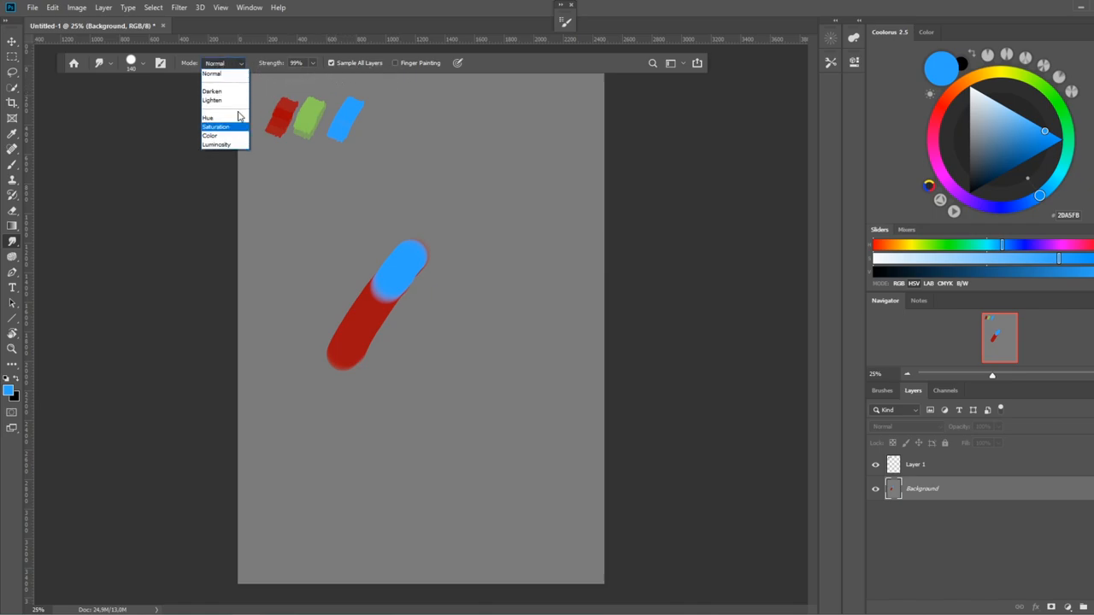
{"action": "mouse_move", "coordinate": [218, 117]}
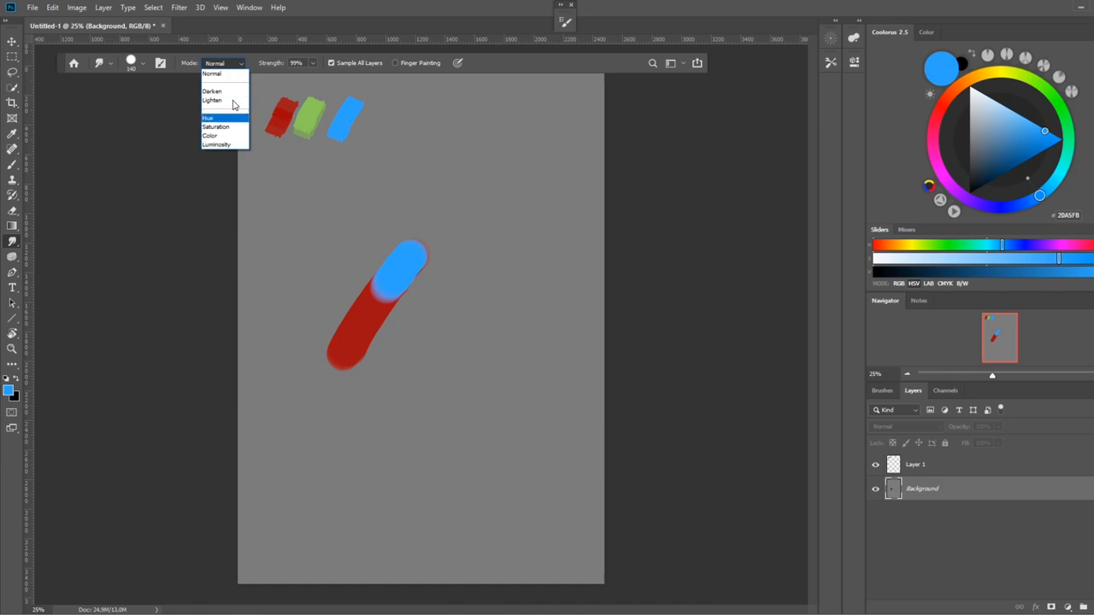
{"action": "mouse_move", "coordinate": [235, 77]}
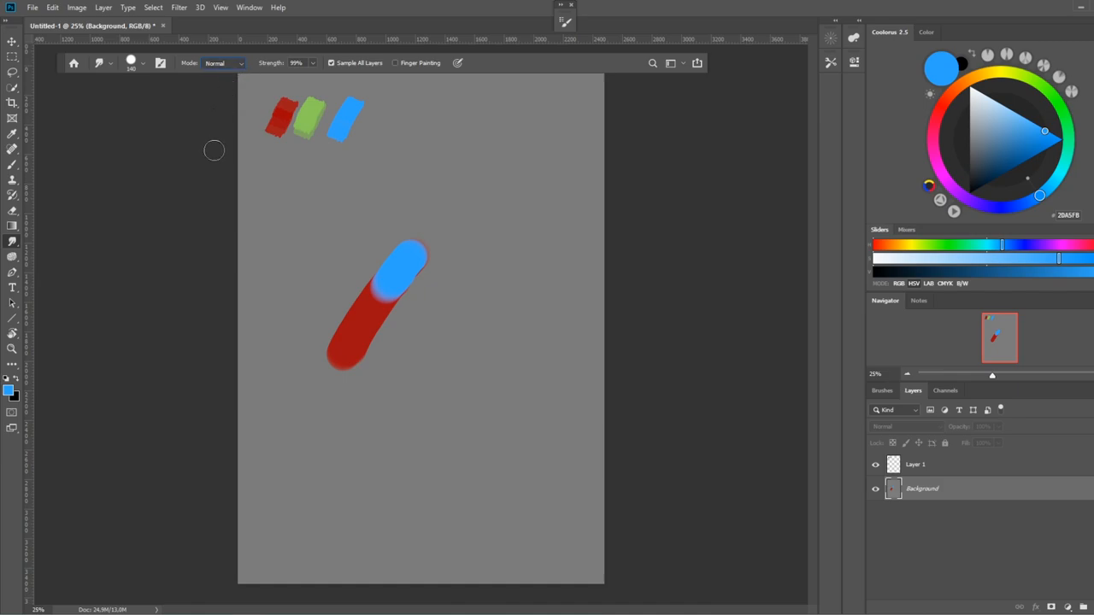
{"action": "left_click", "coordinate": [313, 64]}
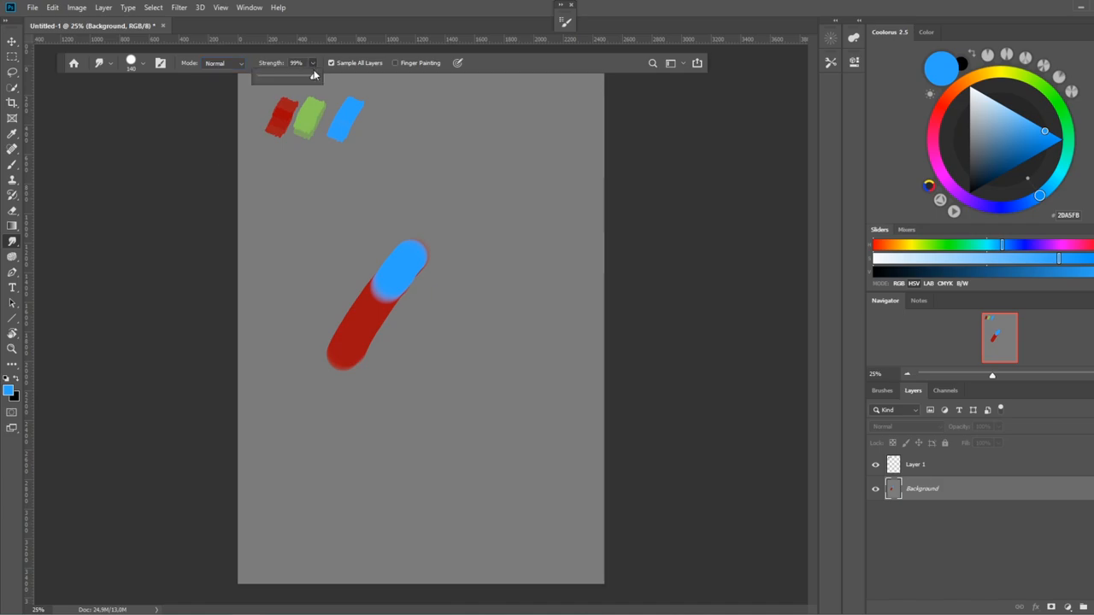
- Raise smudge strength to 100% and smudge the blue down into the red stroke
{"action": "left_click_drag", "start_coordinate": [316, 77], "coordinate": [261, 77]}
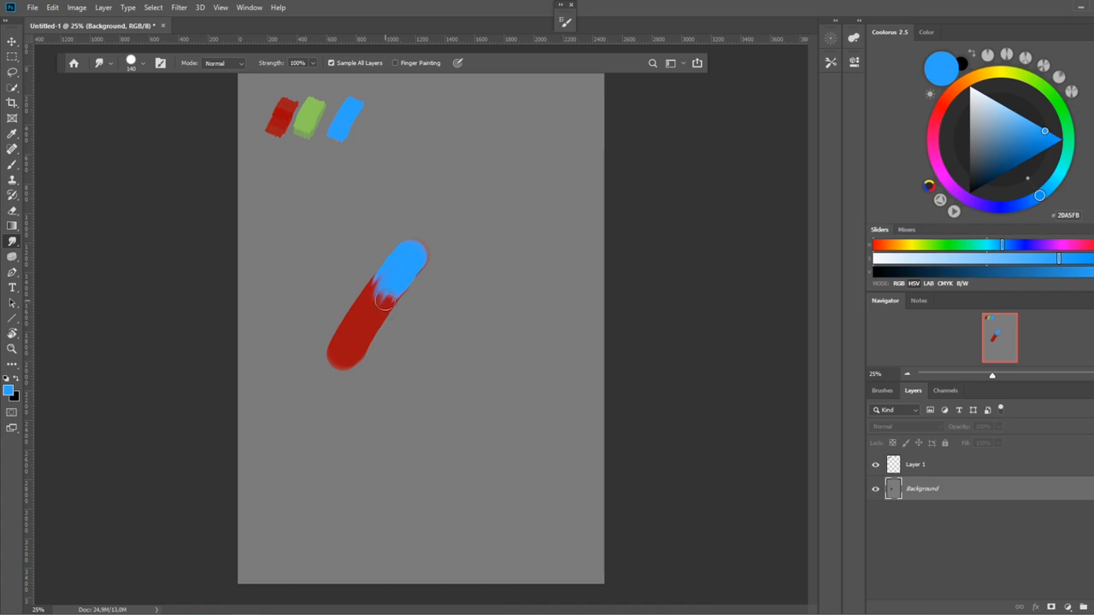
{"action": "left_click", "coordinate": [564, 21]}
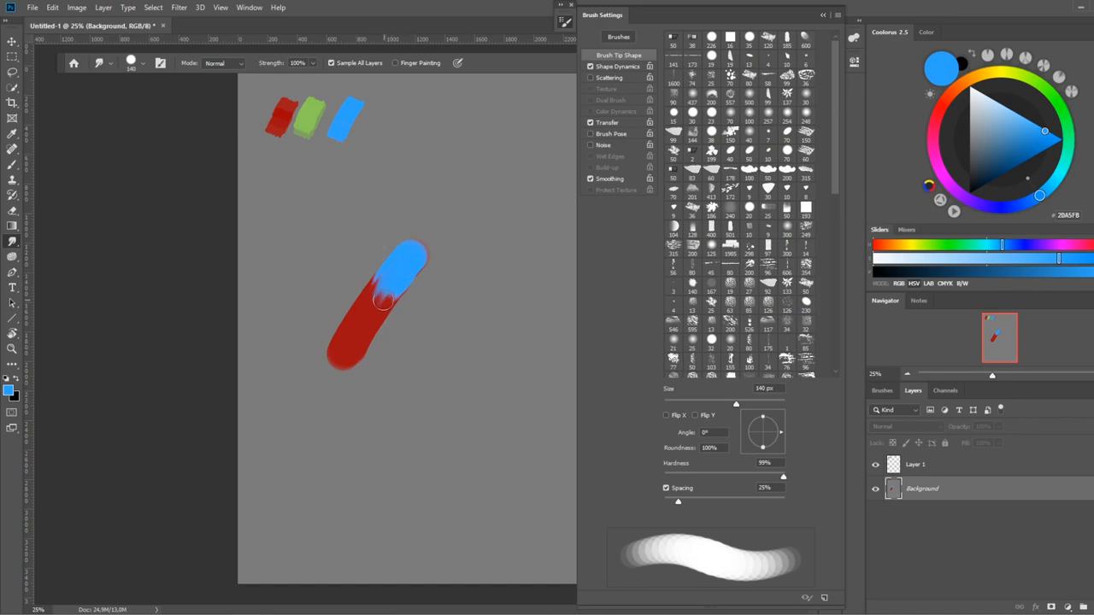
- Enable brush Scattering at 25% for a speckled smudge of blue into red
{"action": "left_click", "coordinate": [610, 78]}
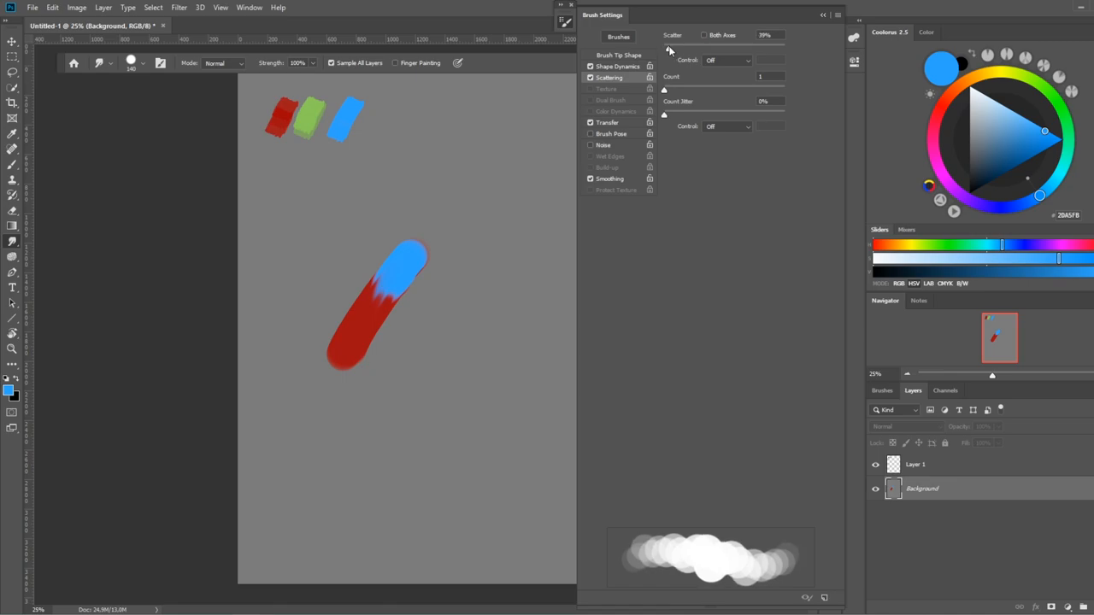
{"action": "left_click_drag", "start_coordinate": [667, 47], "coordinate": [665, 90]}
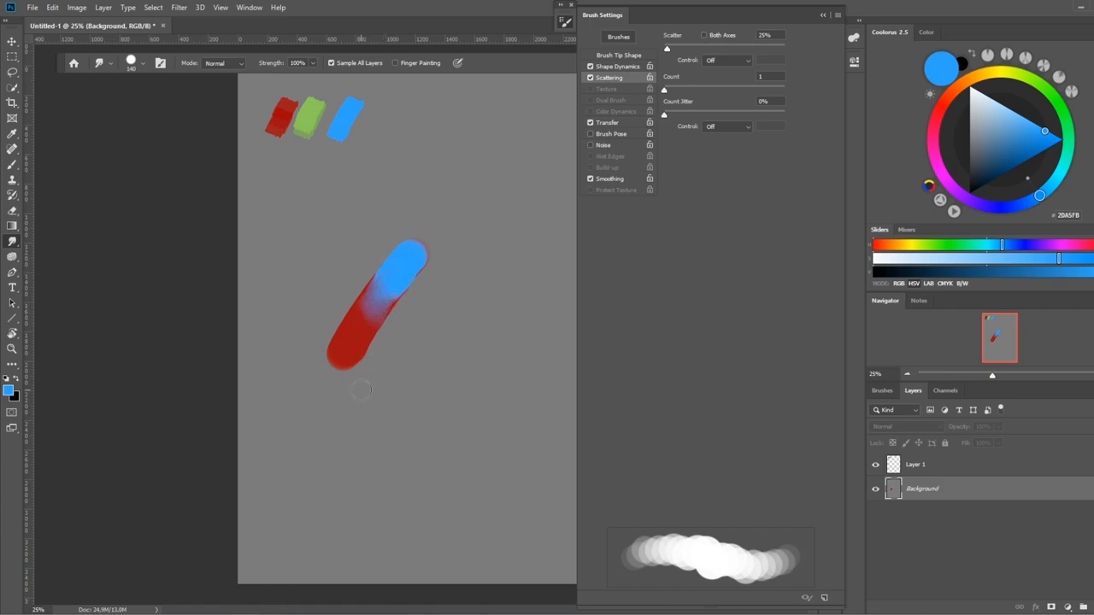
{"action": "mouse_move", "coordinate": [417, 192]}
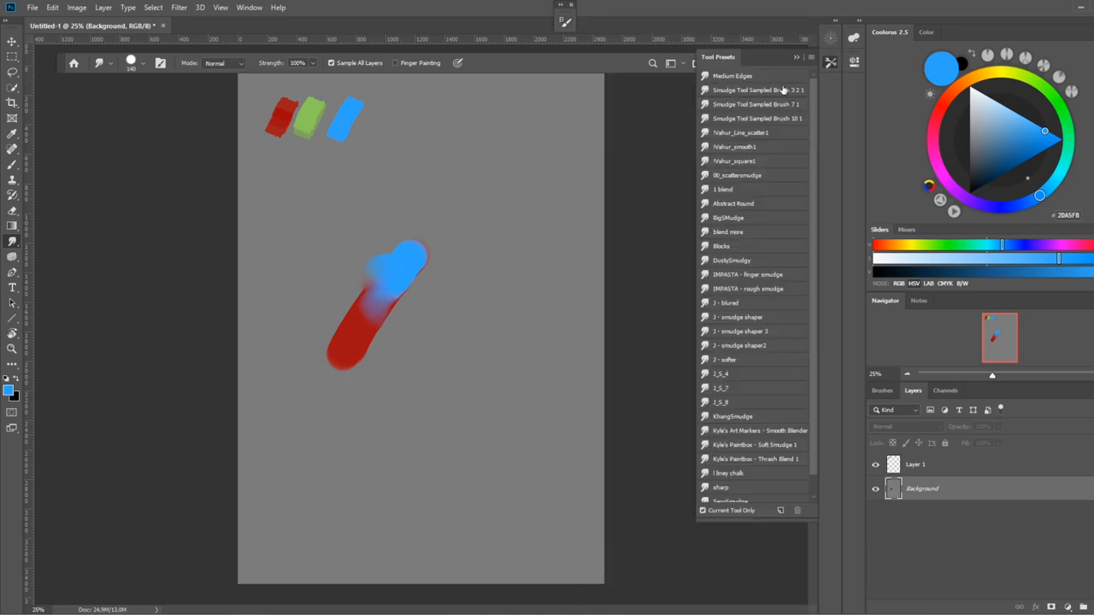
{"action": "mouse_move", "coordinate": [736, 190]}
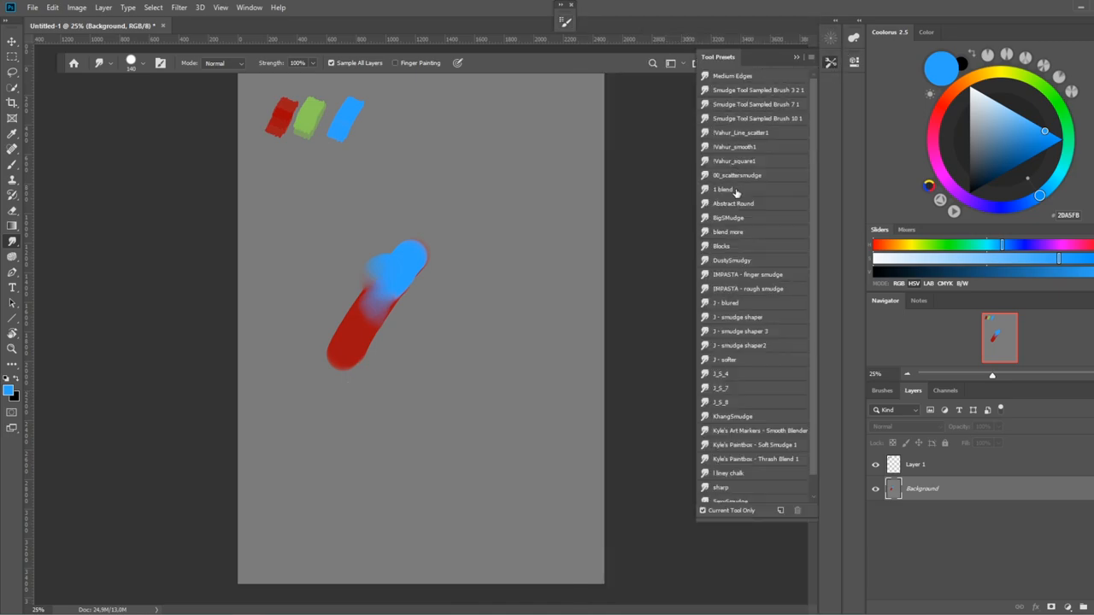
{"action": "mouse_move", "coordinate": [791, 135]}
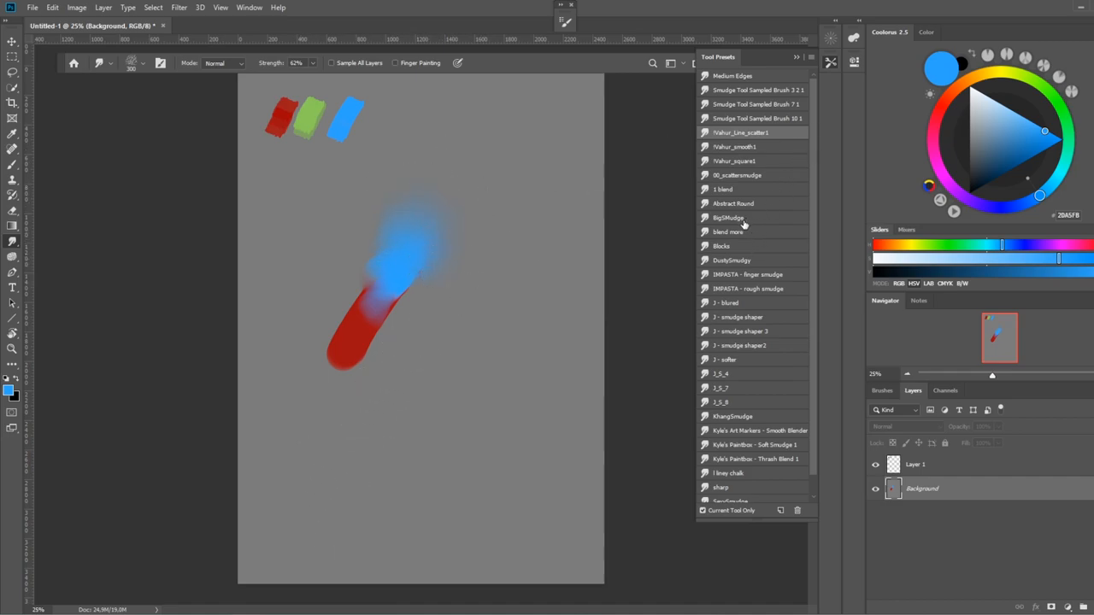
- Use the Blocks smudge preset with Finger Painting on to spread blue further into red
{"action": "left_click", "coordinate": [721, 246]}
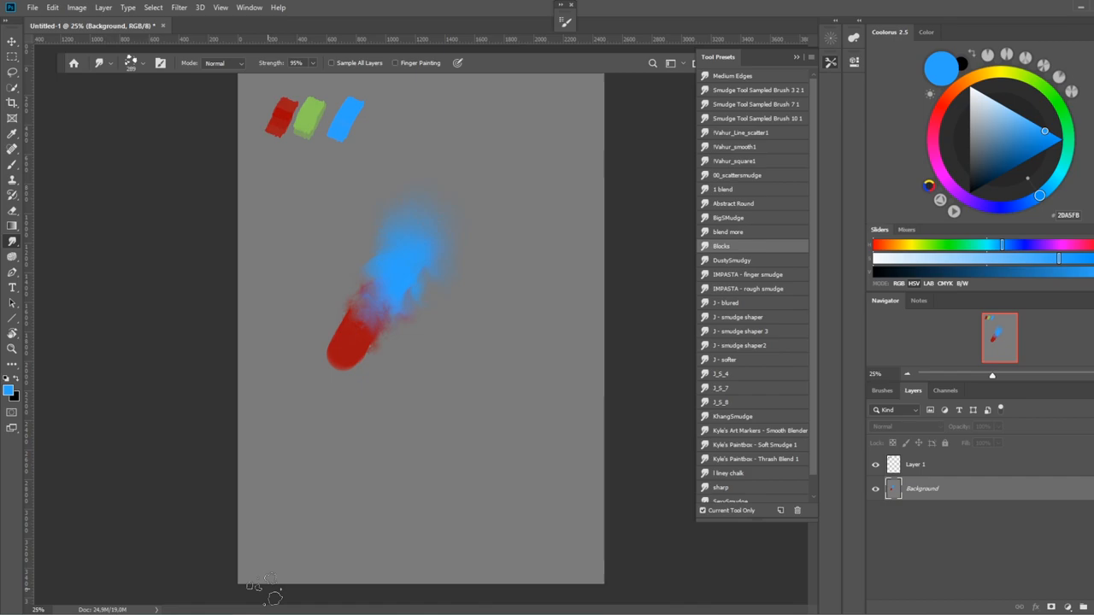
{"action": "left_click", "coordinate": [395, 63]}
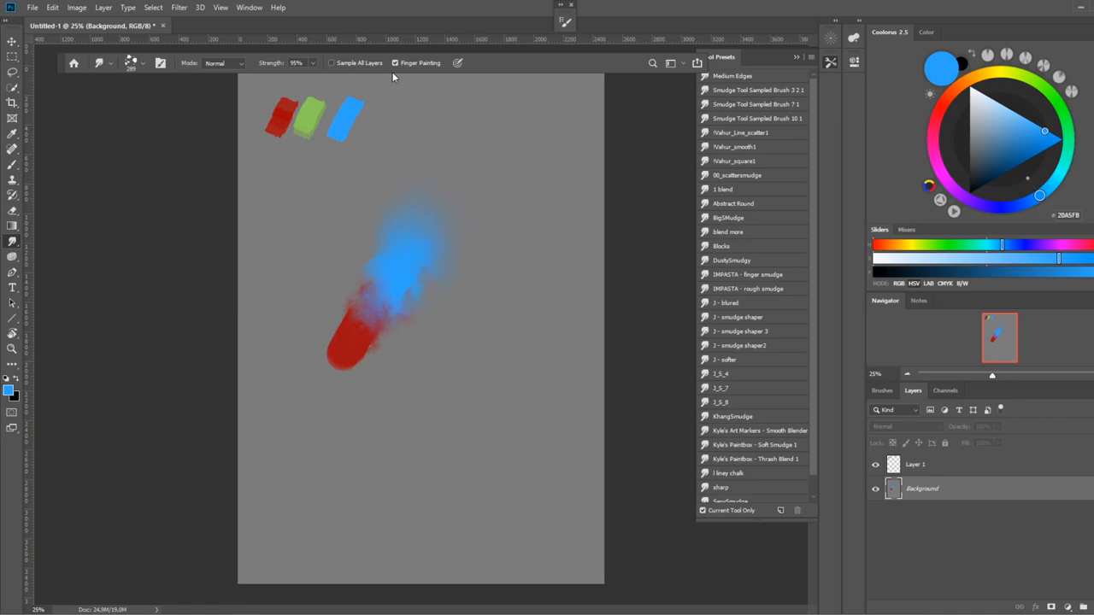
{"action": "mouse_move", "coordinate": [1004, 171]}
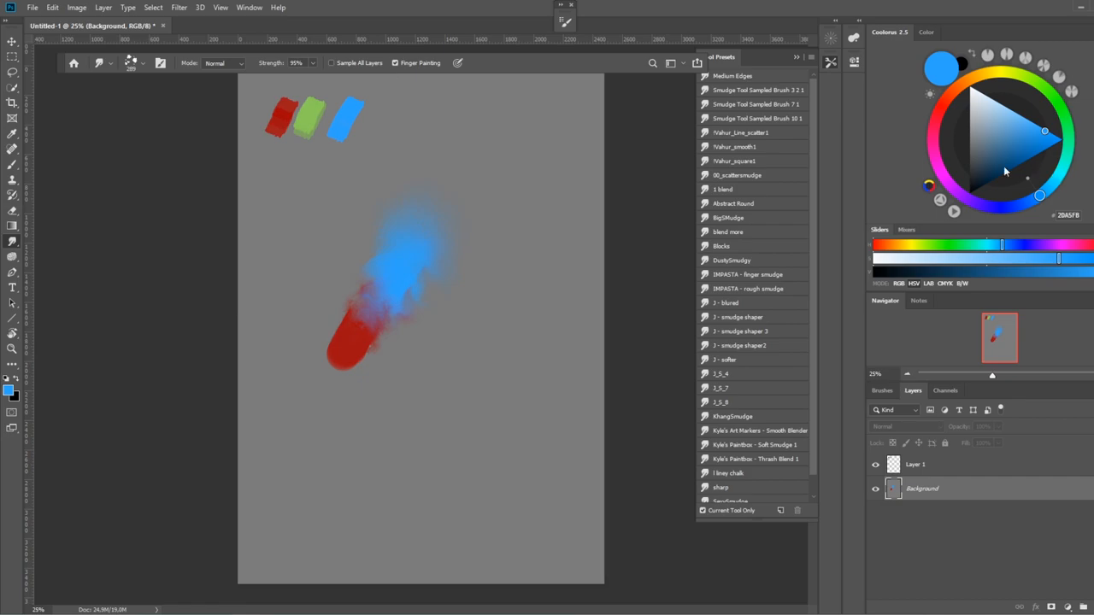
{"action": "left_click", "coordinate": [732, 76]}
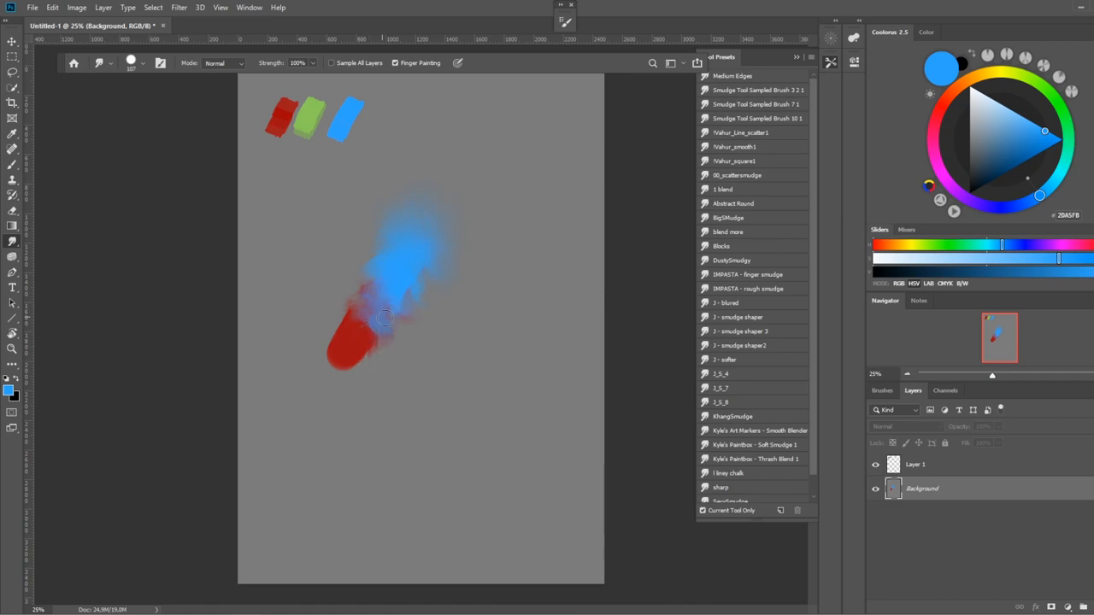
{"action": "left_click_drag", "start_coordinate": [384, 319], "coordinate": [376, 340]}
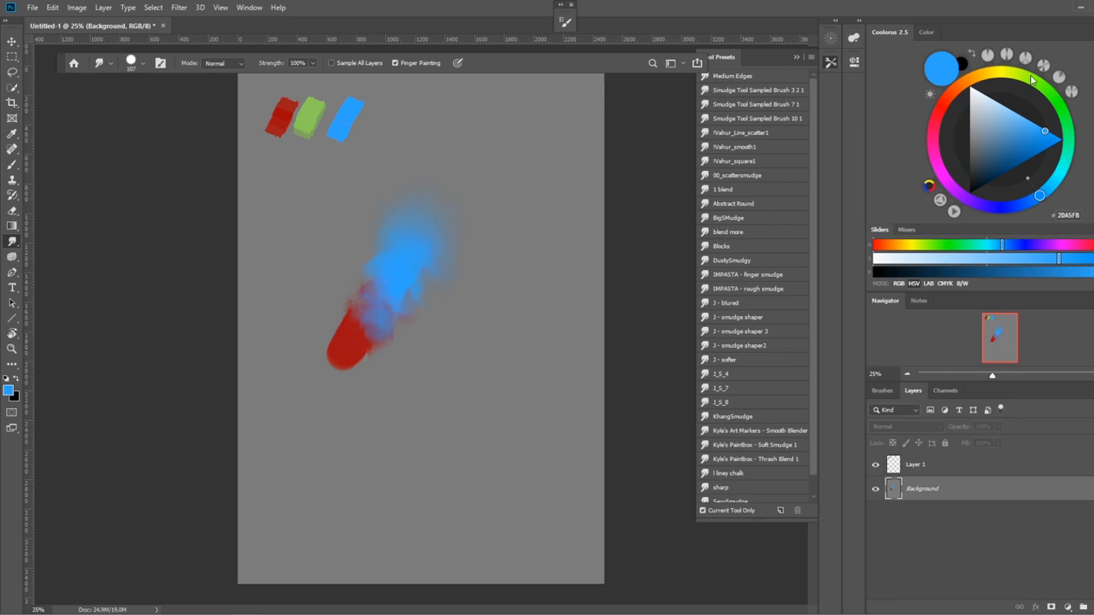
- Pick green in Coolorus and finger-paint it into the blue-red blend
{"action": "left_click", "coordinate": [1024, 150]}
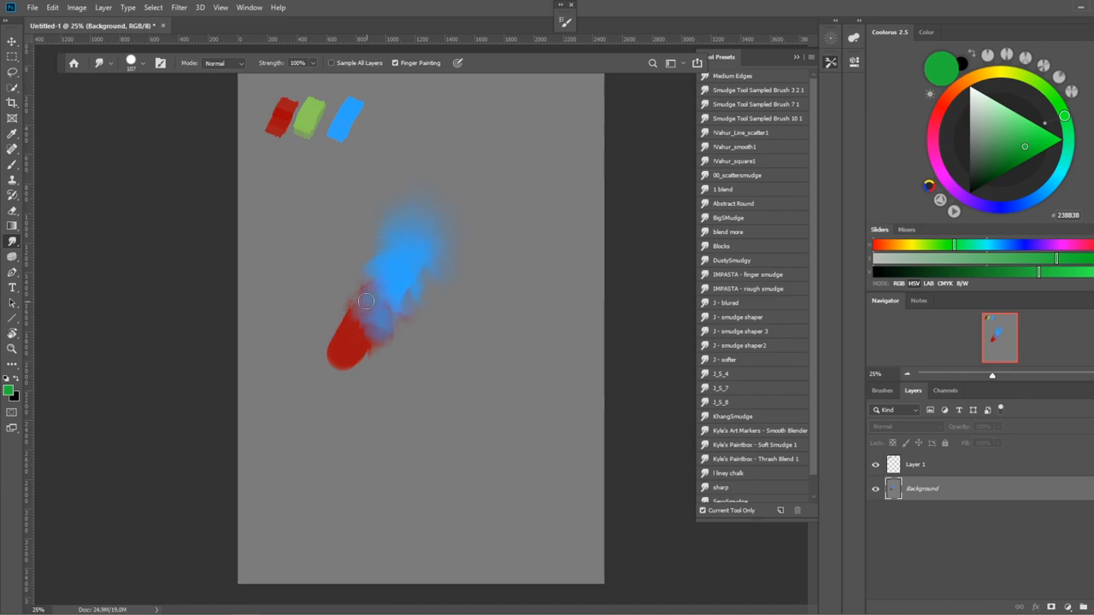
{"action": "left_click_drag", "start_coordinate": [366, 301], "coordinate": [376, 333]}
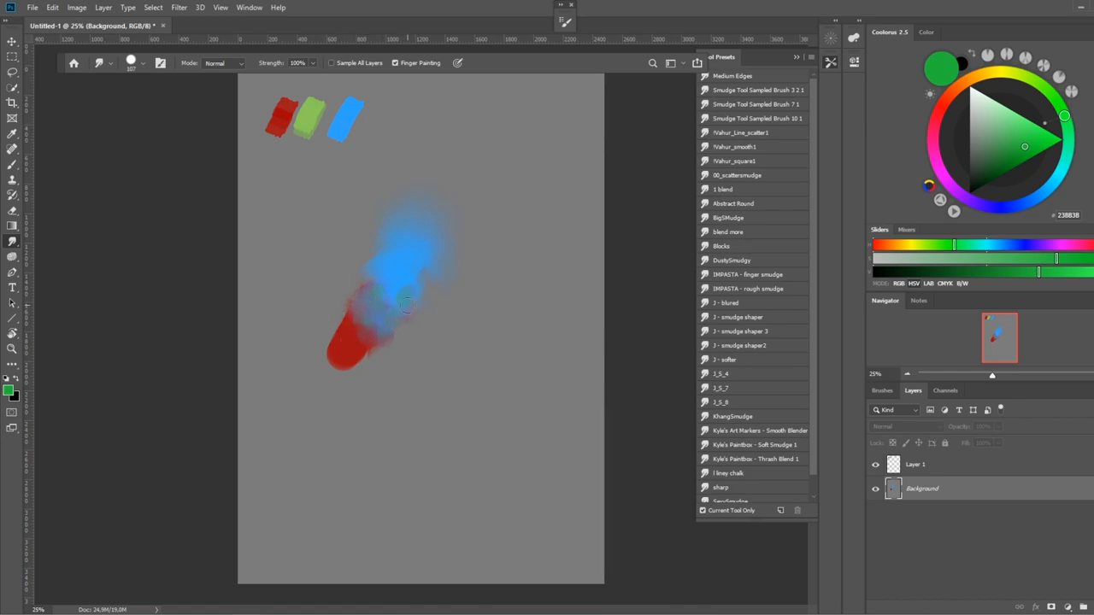
{"action": "left_click_drag", "start_coordinate": [409, 305], "coordinate": [347, 366]}
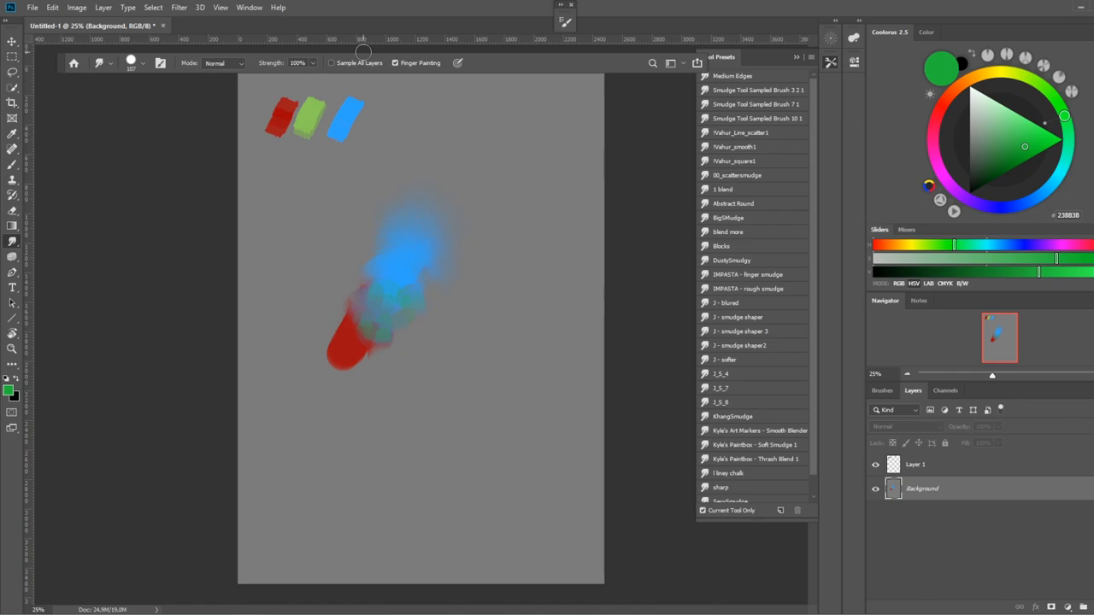
{"action": "mouse_move", "coordinate": [314, 152]}
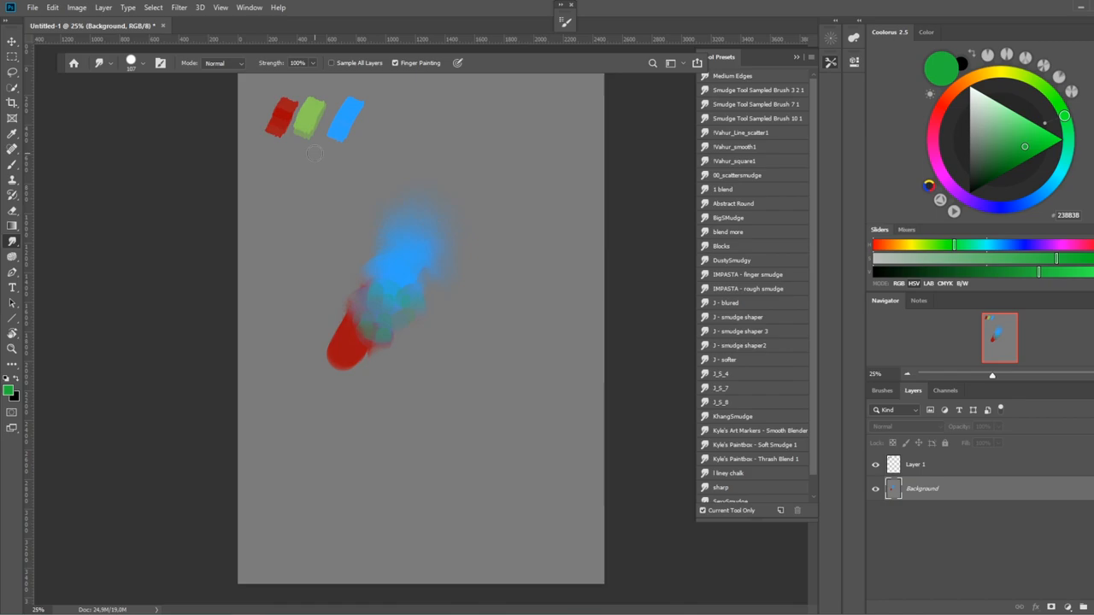
{"action": "mouse_move", "coordinate": [219, 552]}
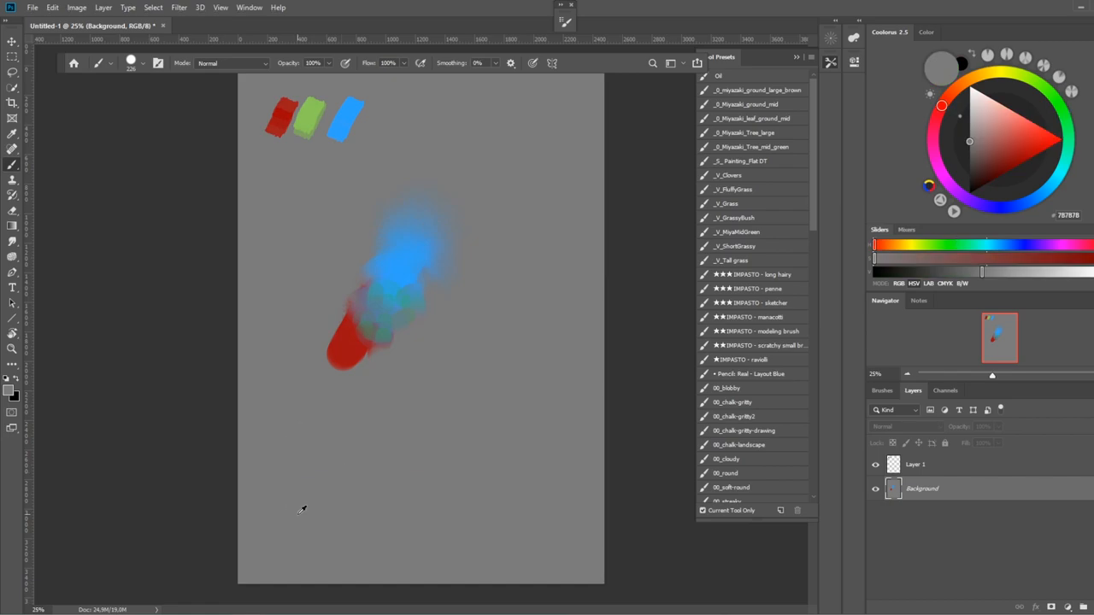
- Undo the smudge test, switch to the Mixer Brush with a new tip and its mixing presets
{"action": "key", "text": "ctrl+z"}
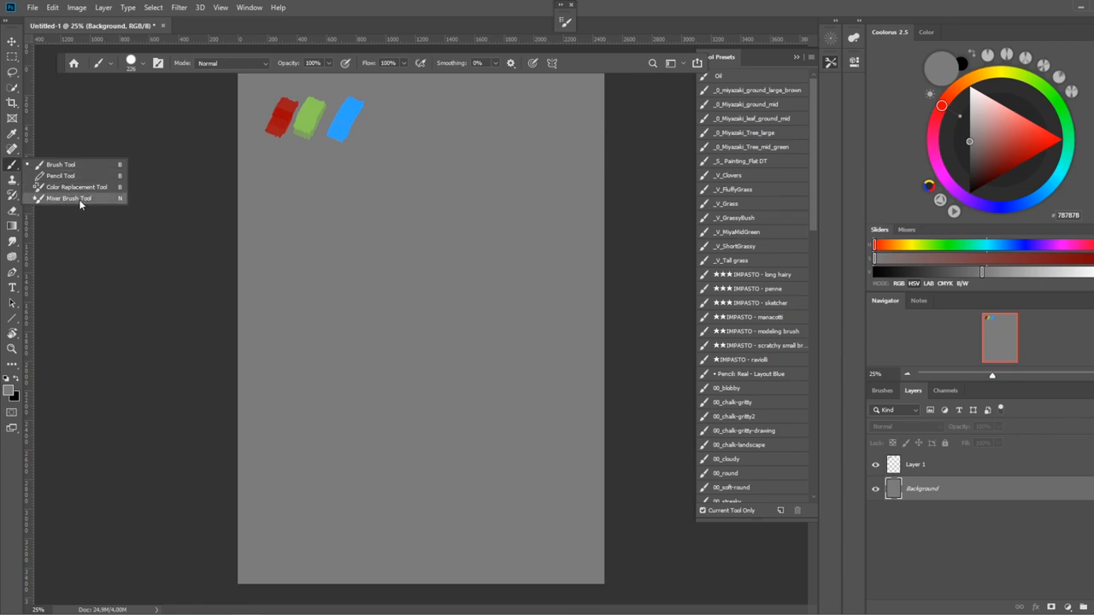
{"action": "left_click", "coordinate": [68, 198]}
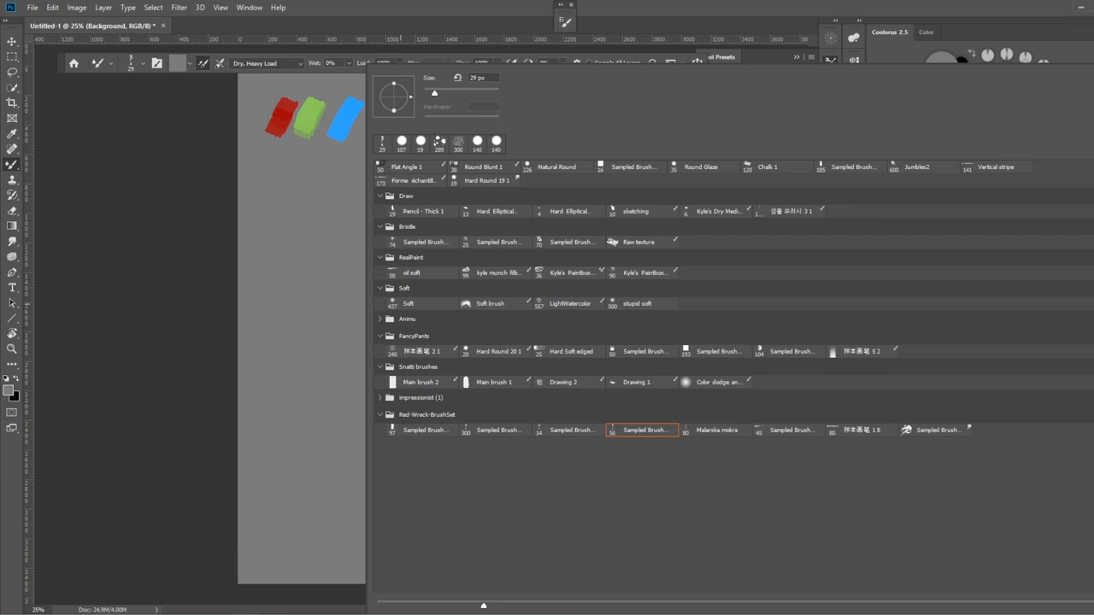
{"action": "left_click", "coordinate": [557, 167]}
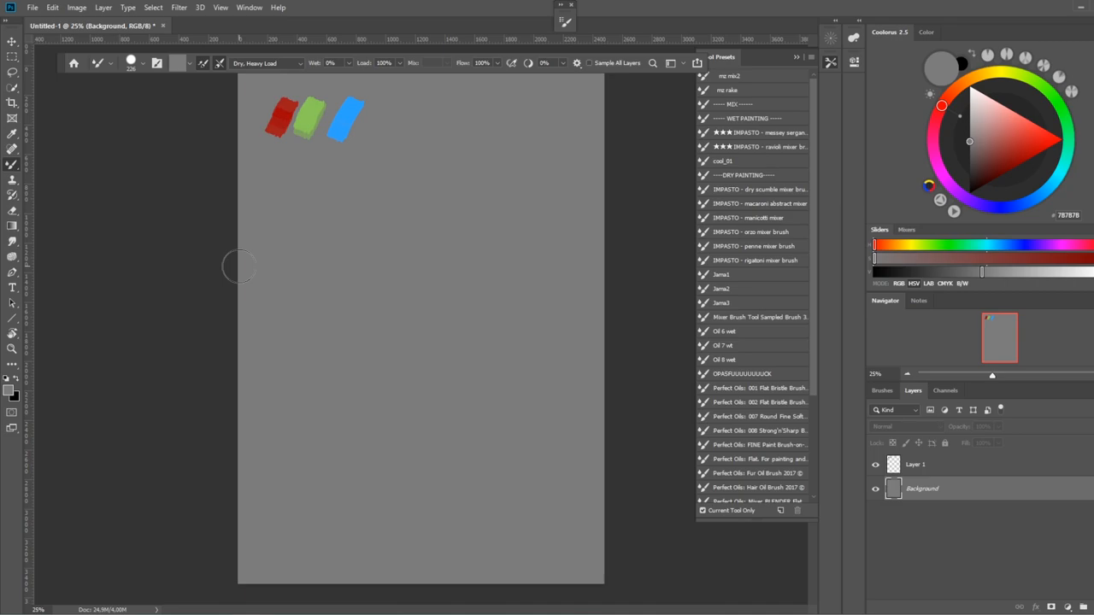
{"action": "left_click", "coordinate": [266, 63]}
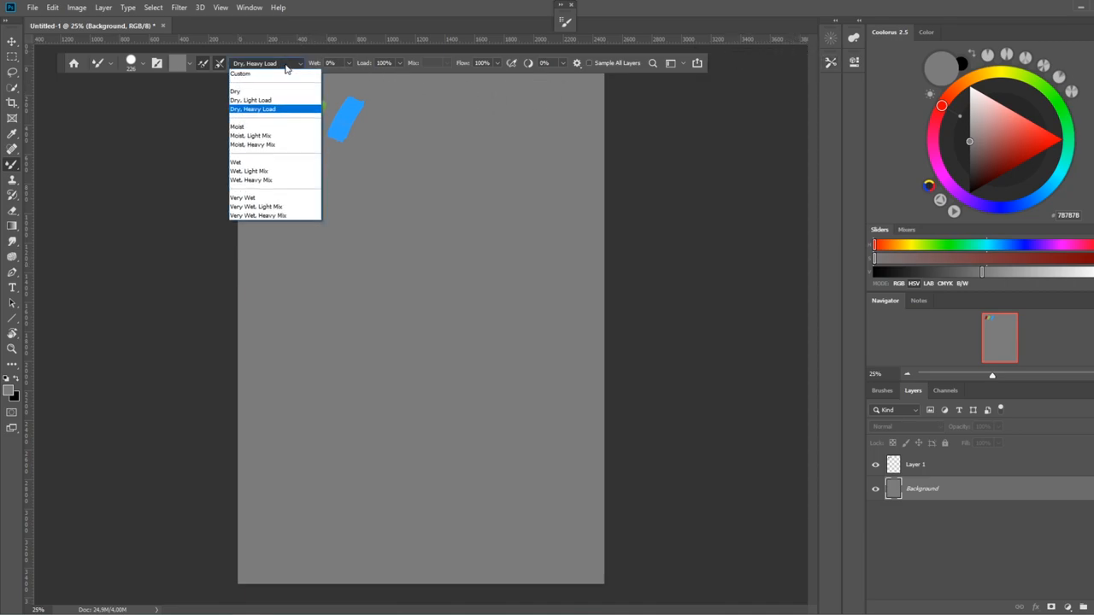
{"action": "mouse_move", "coordinate": [299, 112]}
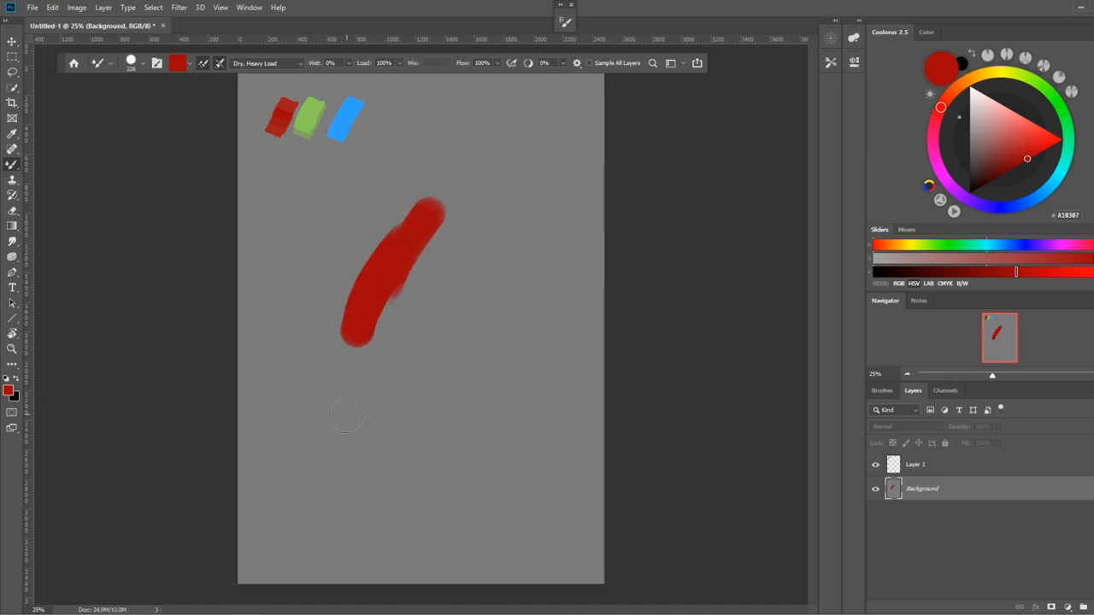
{"action": "mouse_move", "coordinate": [342, 359]}
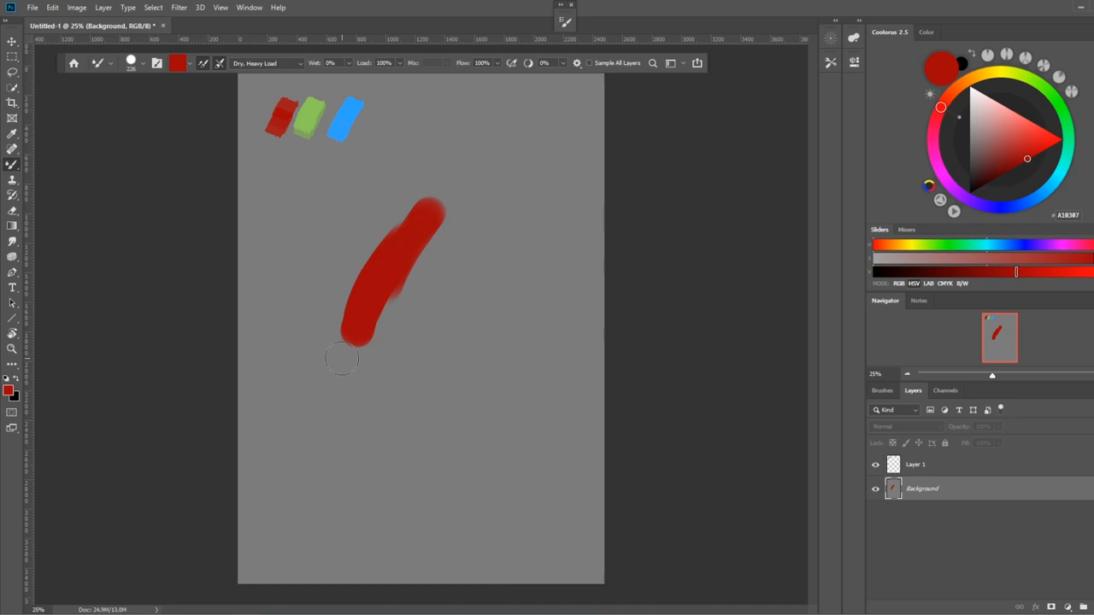
{"action": "mouse_move", "coordinate": [551, 72]}
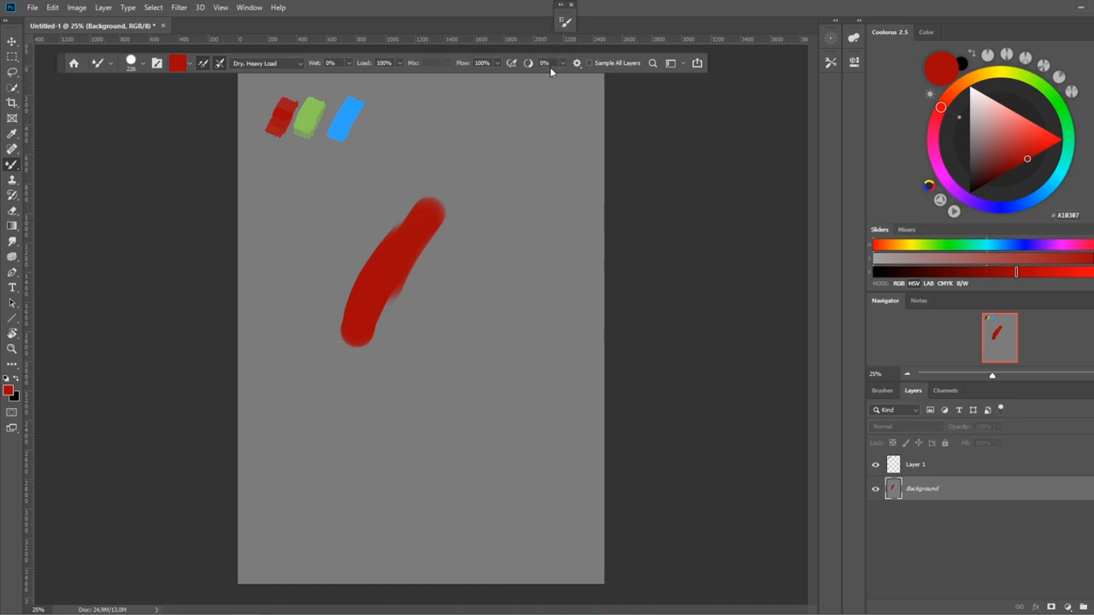
{"action": "mouse_move", "coordinate": [207, 90]}
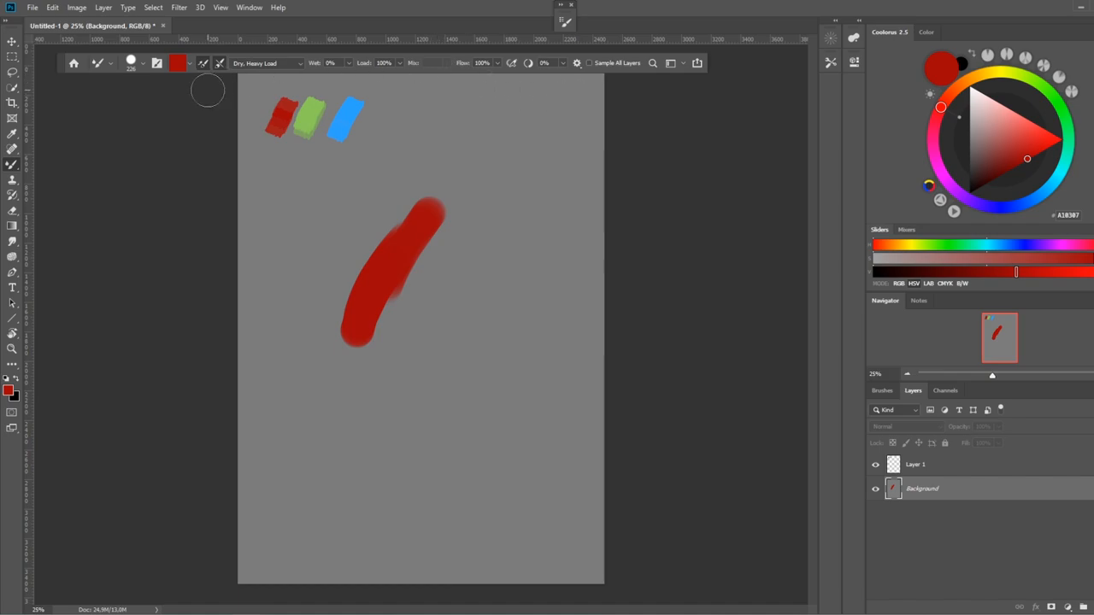
{"action": "mouse_move", "coordinate": [482, 77]}
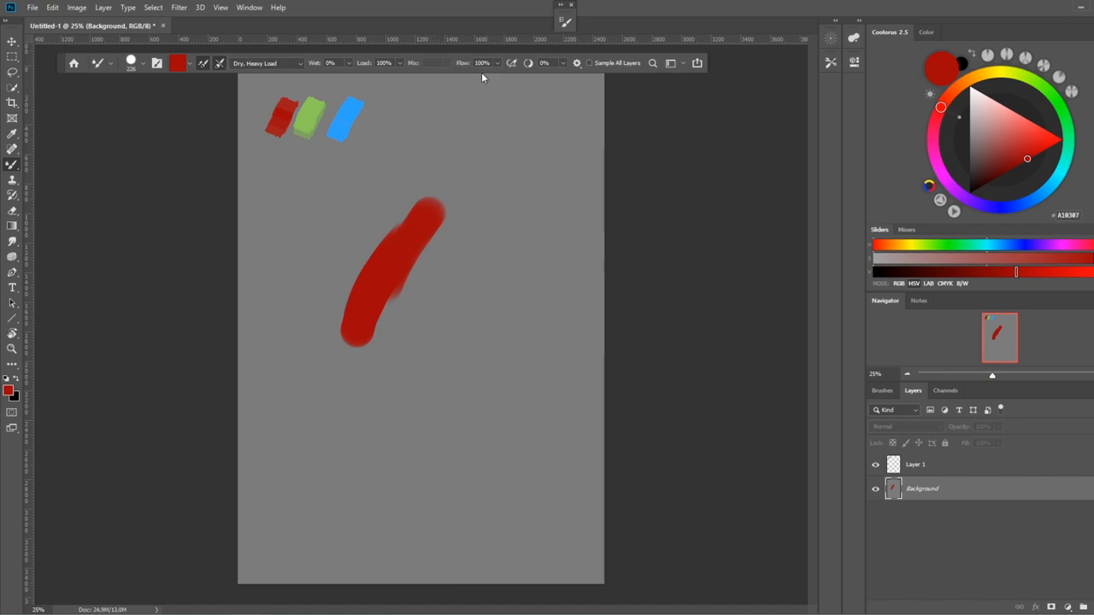
{"action": "mouse_move", "coordinate": [479, 77]}
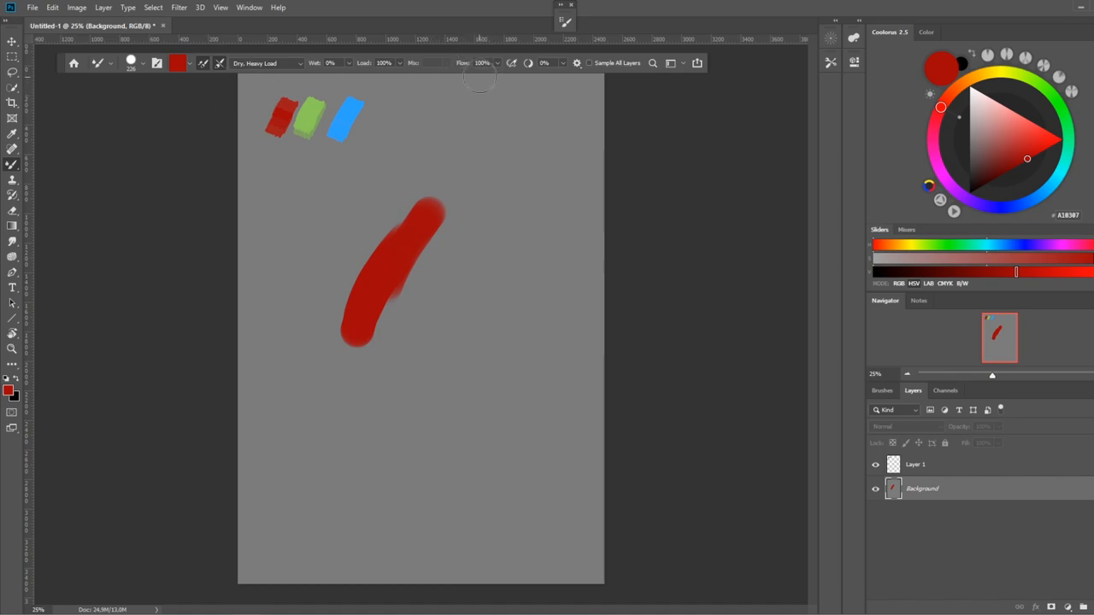
- Paint soft translucent red mixer-brush patches beside the solid red stroke
{"action": "left_click_drag", "start_coordinate": [504, 77], "coordinate": [451, 77]}
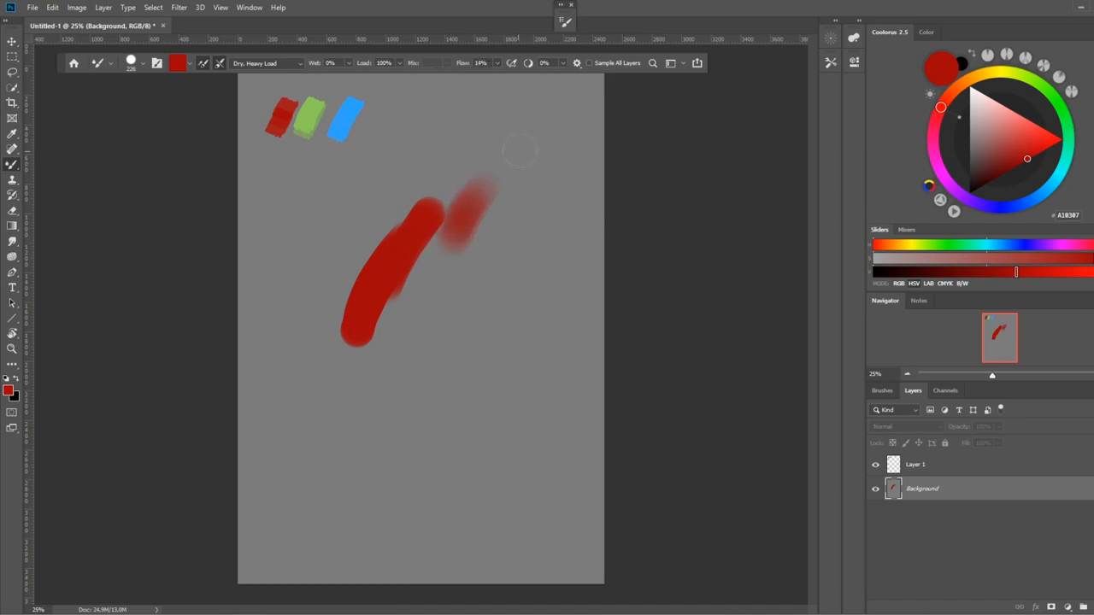
{"action": "left_click_drag", "start_coordinate": [513, 154], "coordinate": [445, 337]}
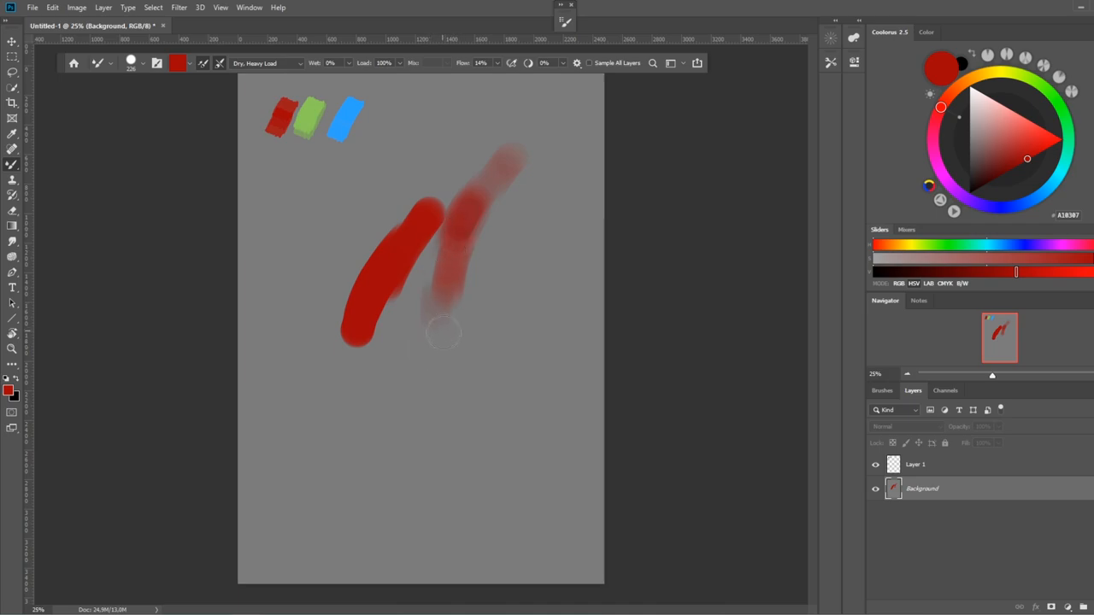
{"action": "left_click_drag", "start_coordinate": [445, 334], "coordinate": [491, 158]}
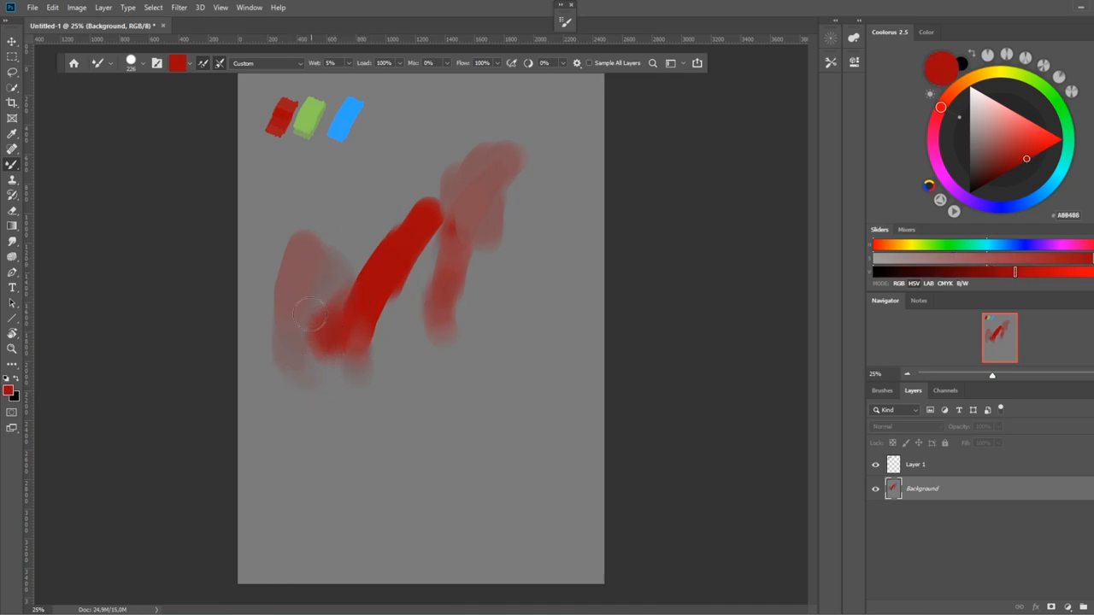
- Drag out the blue sky rectangle and dab the first pale puffs of cloud onto it
{"action": "left_click_drag", "start_coordinate": [310, 313], "coordinate": [445, 194]}
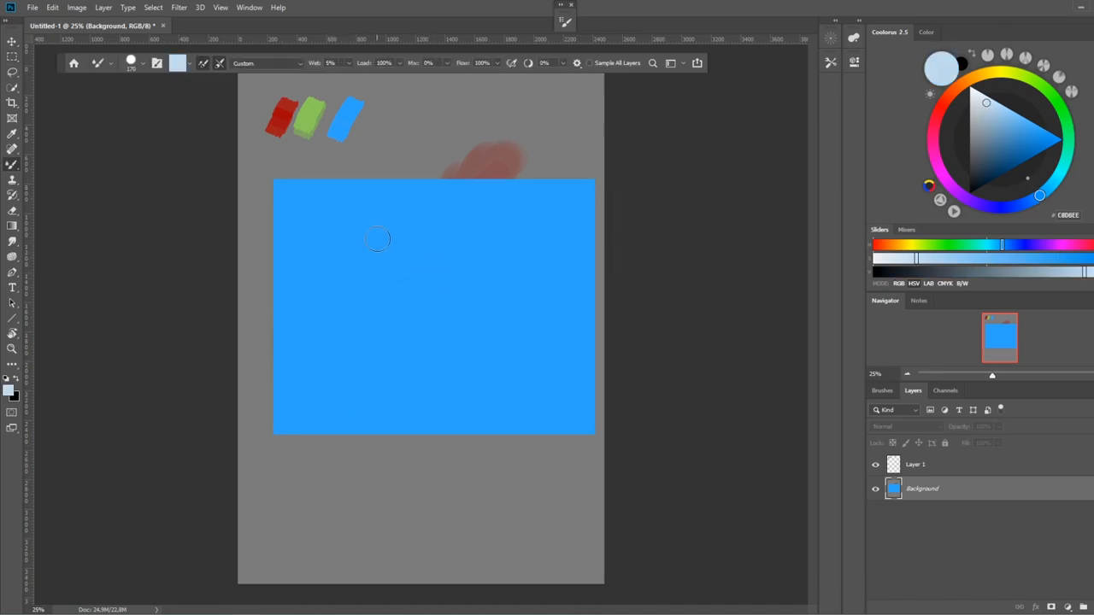
{"action": "left_click_drag", "start_coordinate": [377, 239], "coordinate": [399, 320]}
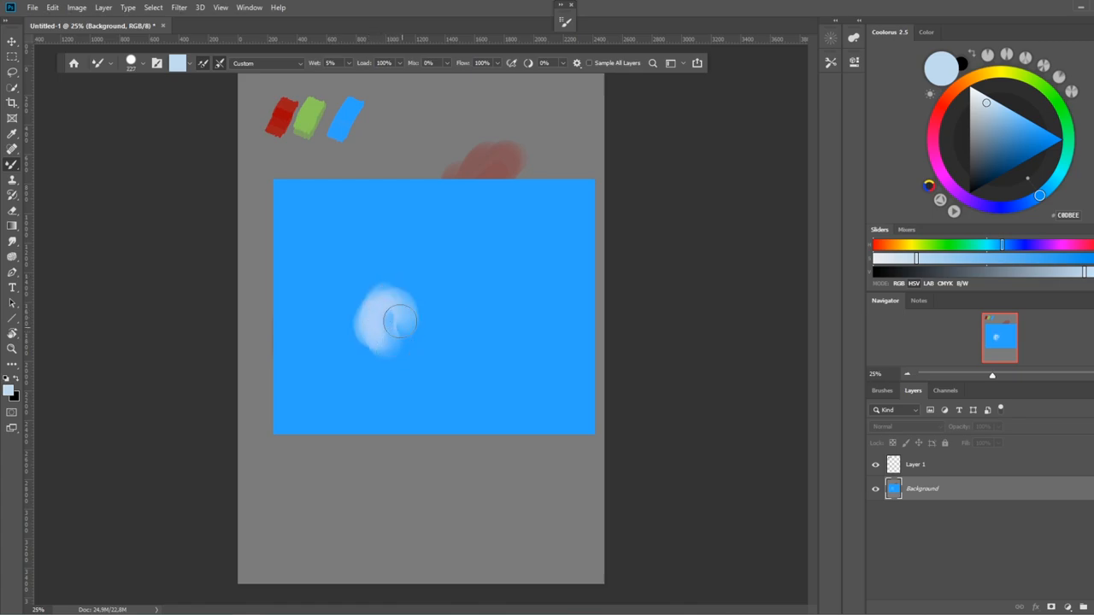
{"action": "left_click_drag", "start_coordinate": [393, 320], "coordinate": [448, 355]}
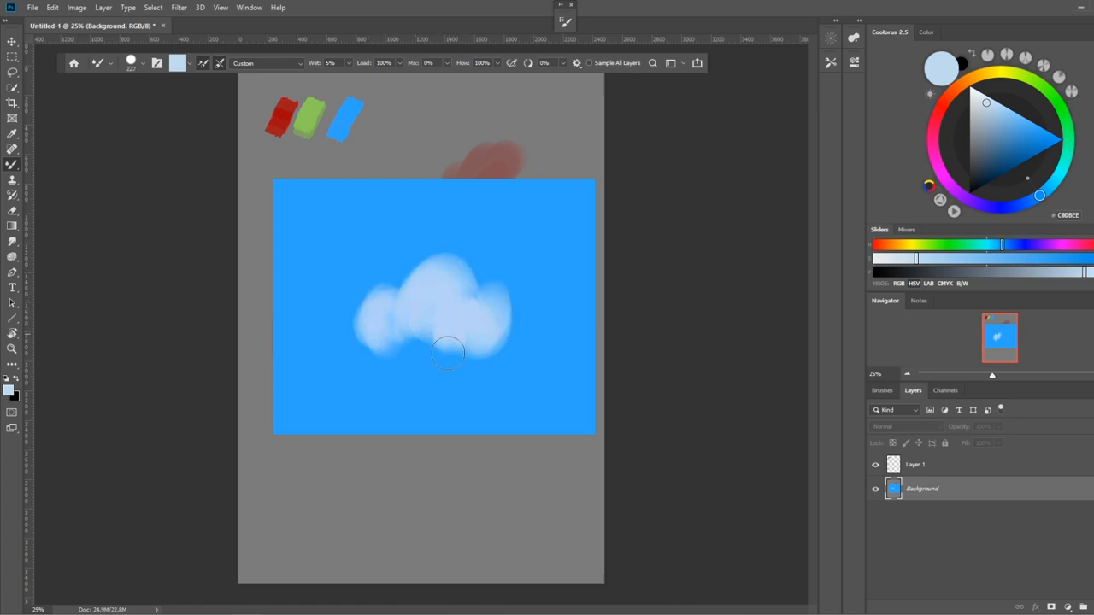
{"action": "left_click_drag", "start_coordinate": [448, 353], "coordinate": [338, 383]}
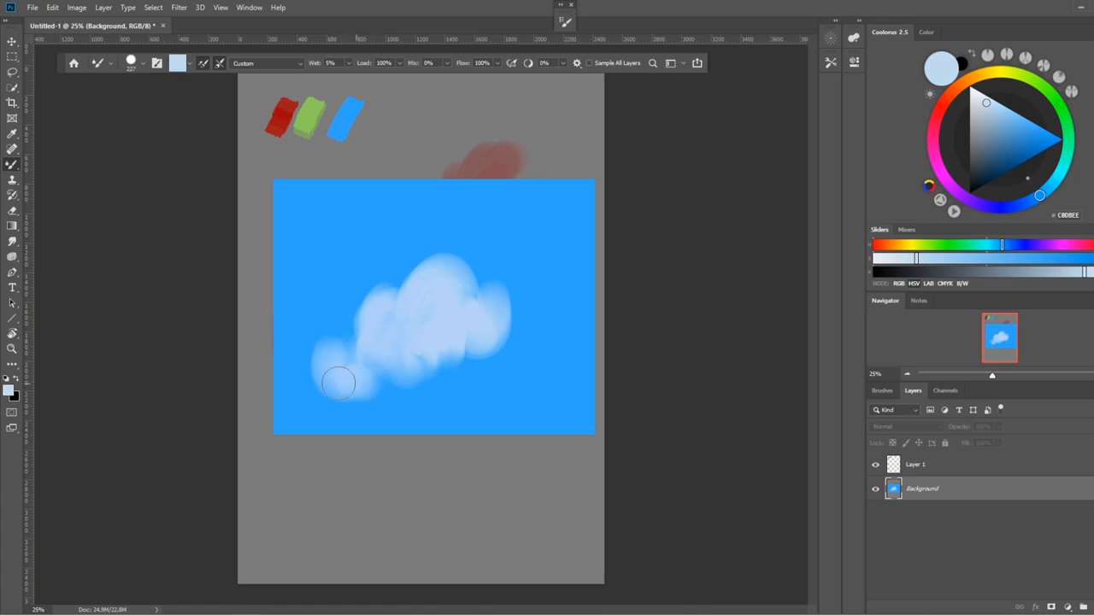
- Fill in and soften the cloud body, blending lighter blue into its top
{"action": "left_click_drag", "start_coordinate": [337, 383], "coordinate": [434, 376]}
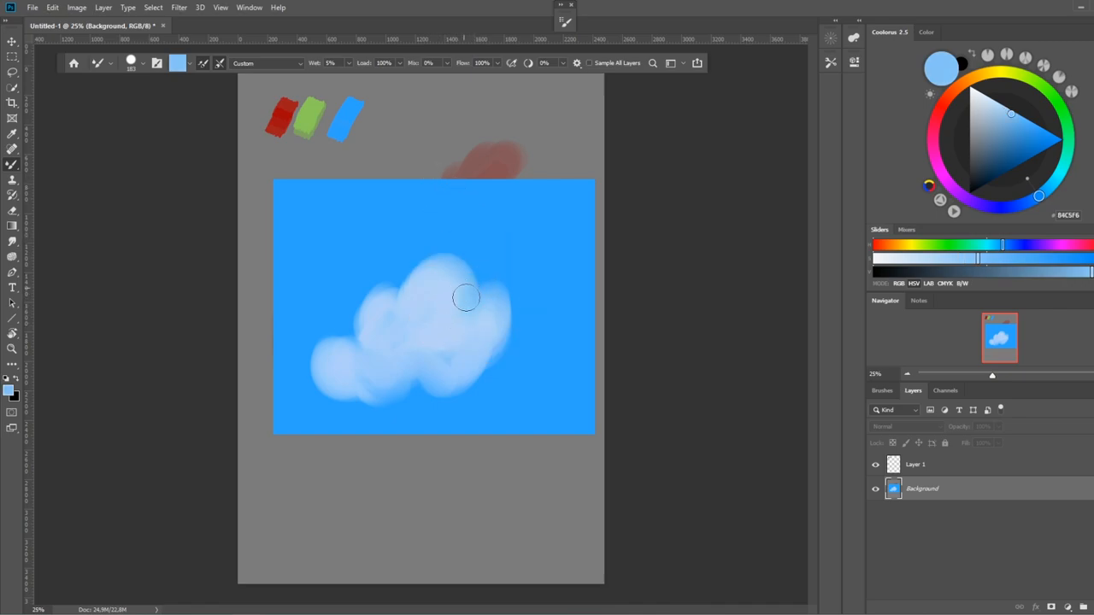
{"action": "left_click_drag", "start_coordinate": [466, 298], "coordinate": [449, 305]}
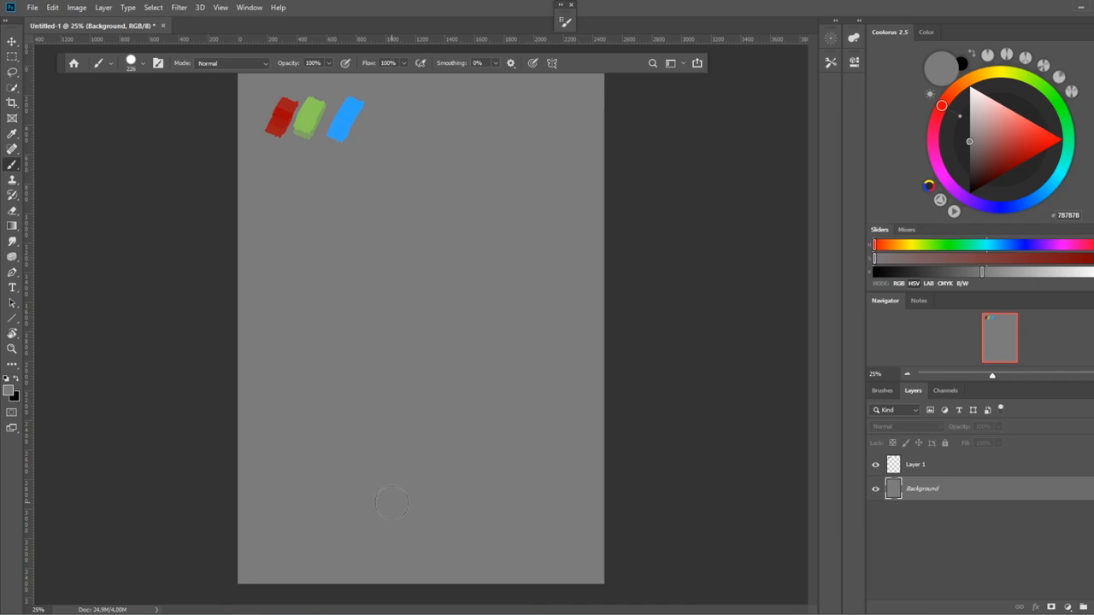
{"action": "mouse_move", "coordinate": [263, 268]}
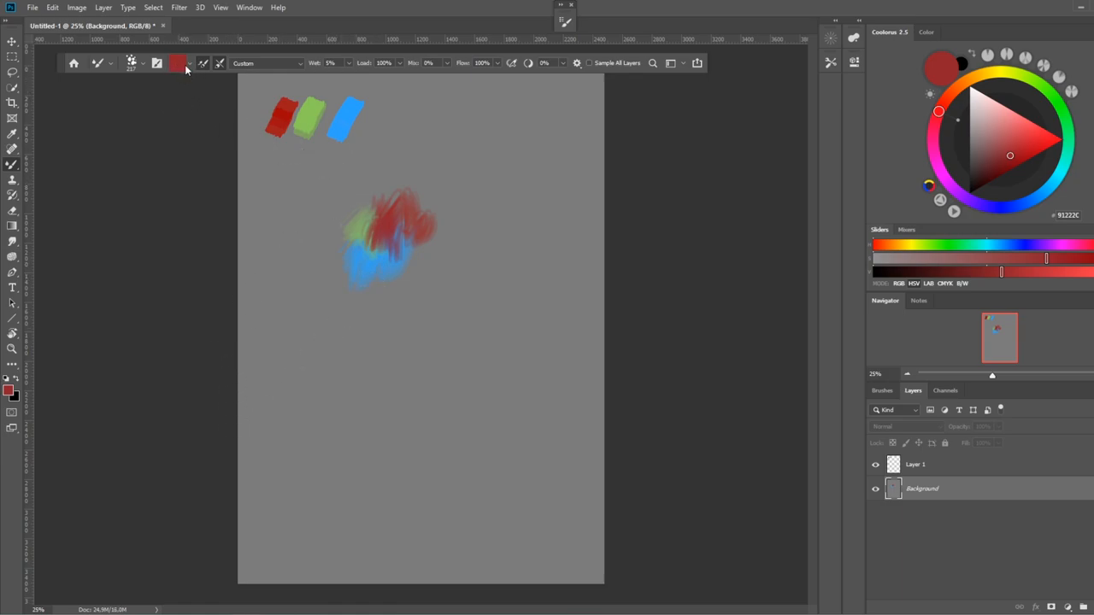
- Uncheck Load Solid Colors Only and paint a multicoloured streak right of the mixed patch
{"action": "left_click", "coordinate": [188, 62]}
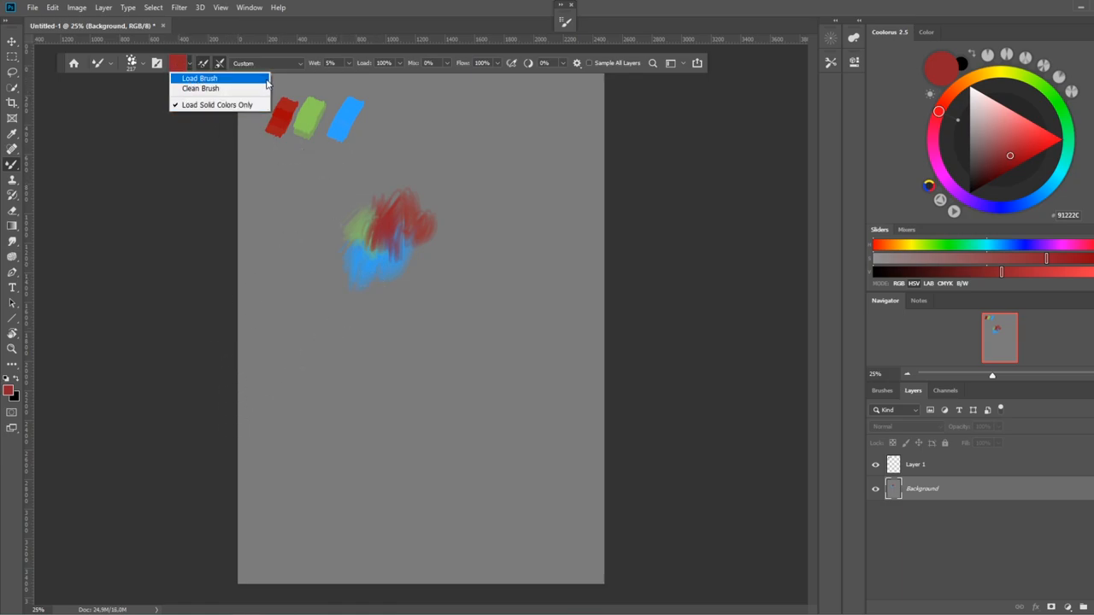
{"action": "mouse_move", "coordinate": [221, 104]}
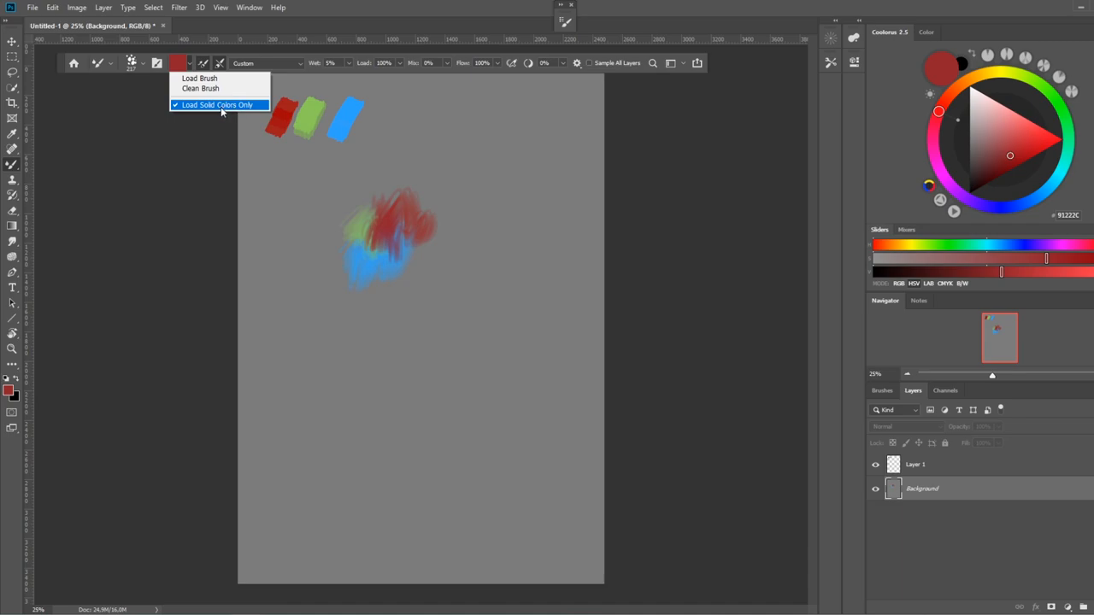
{"action": "left_click", "coordinate": [216, 105]}
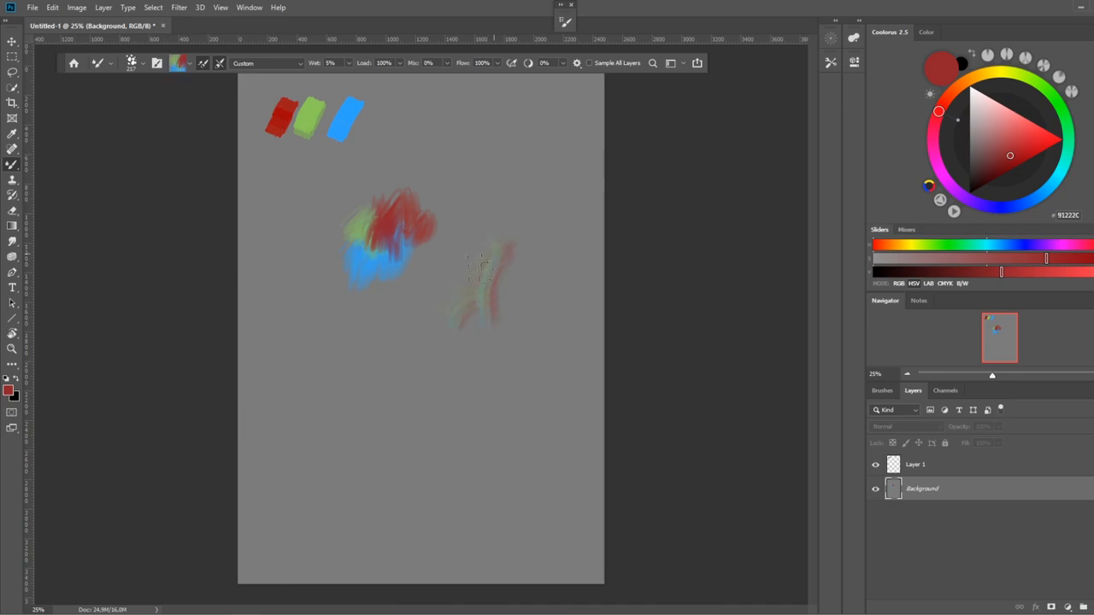
{"action": "left_click_drag", "start_coordinate": [478, 264], "coordinate": [512, 282]}
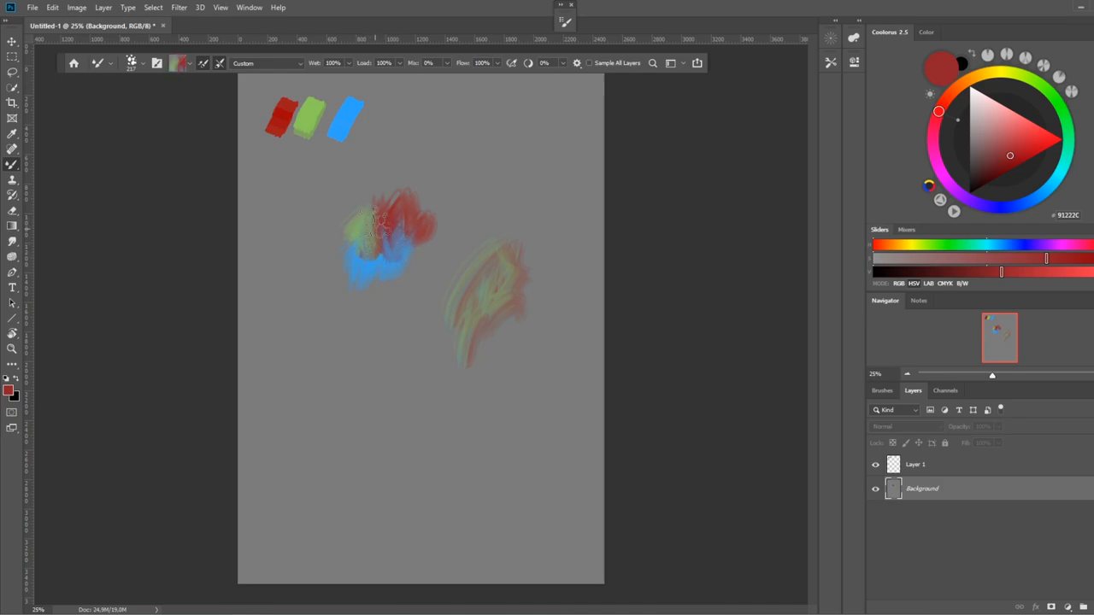
- Load from the mixed patch and pull red paint outward into a second streak
{"action": "left_click", "coordinate": [410, 231]}
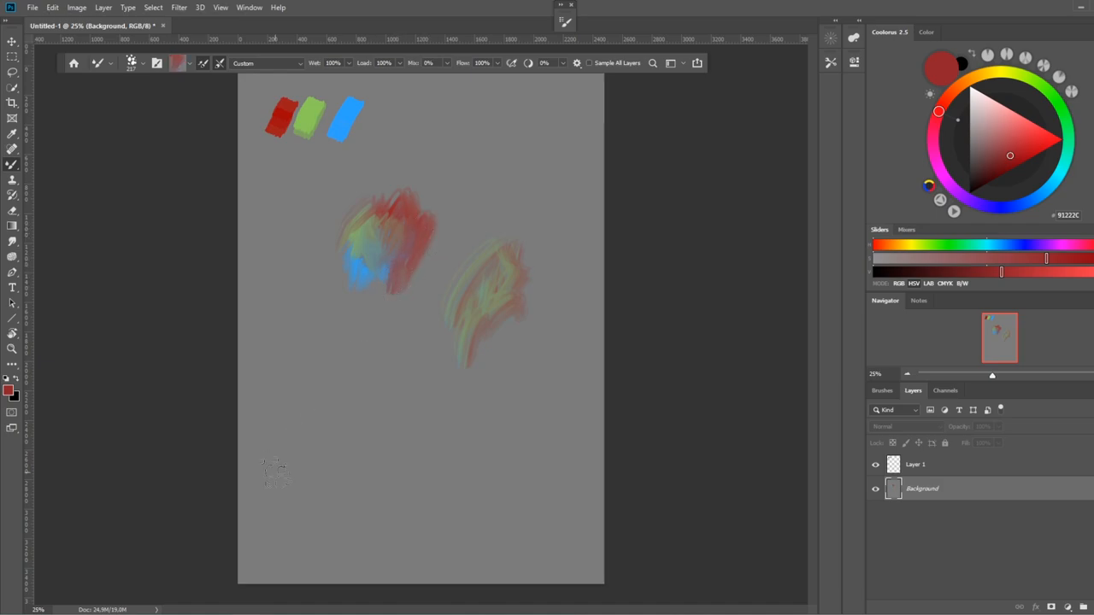
{"action": "left_click_drag", "start_coordinate": [401, 231], "coordinate": [453, 180]}
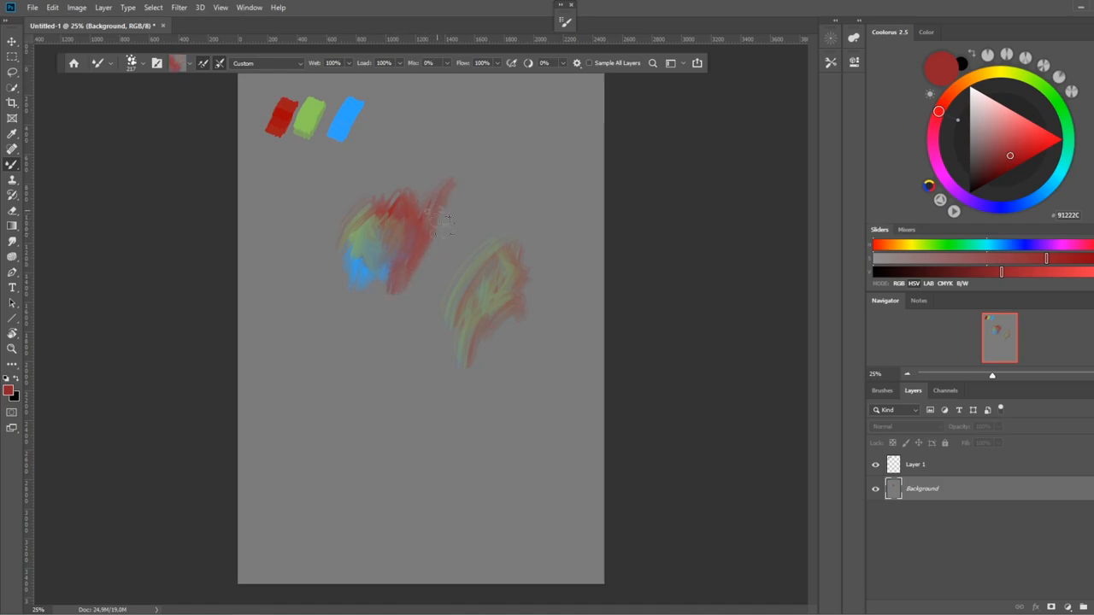